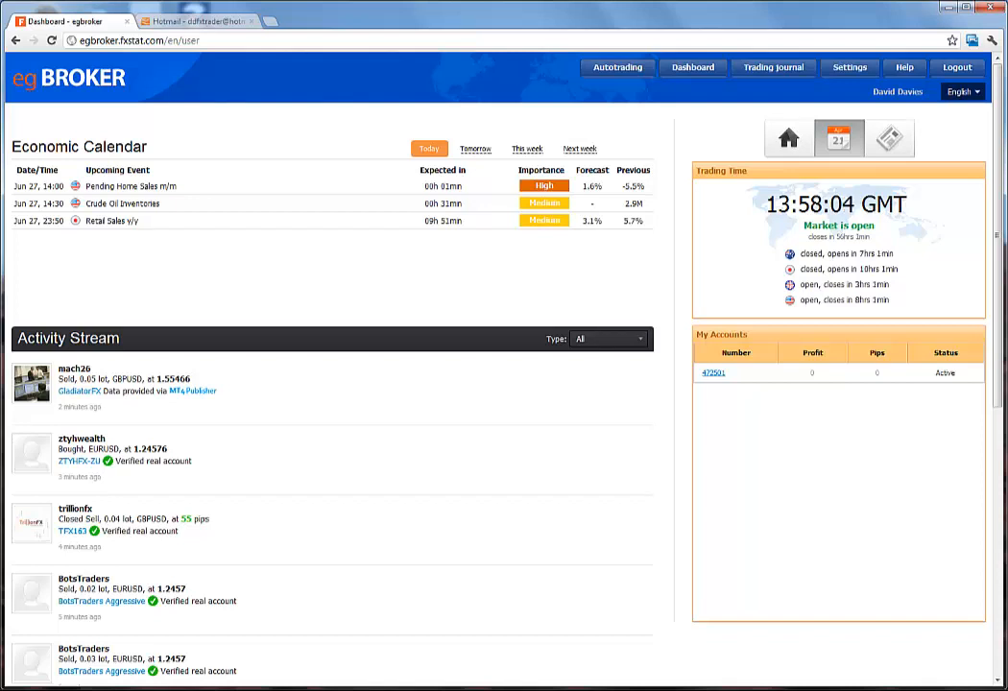
mouse_move(452, 343)
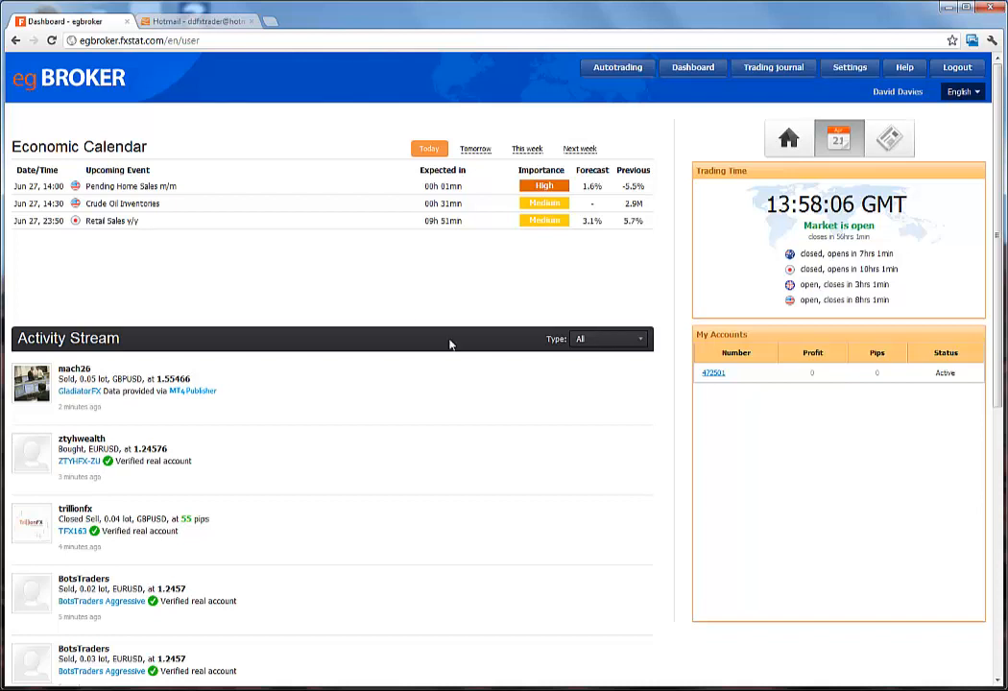
mouse_move(686, 87)
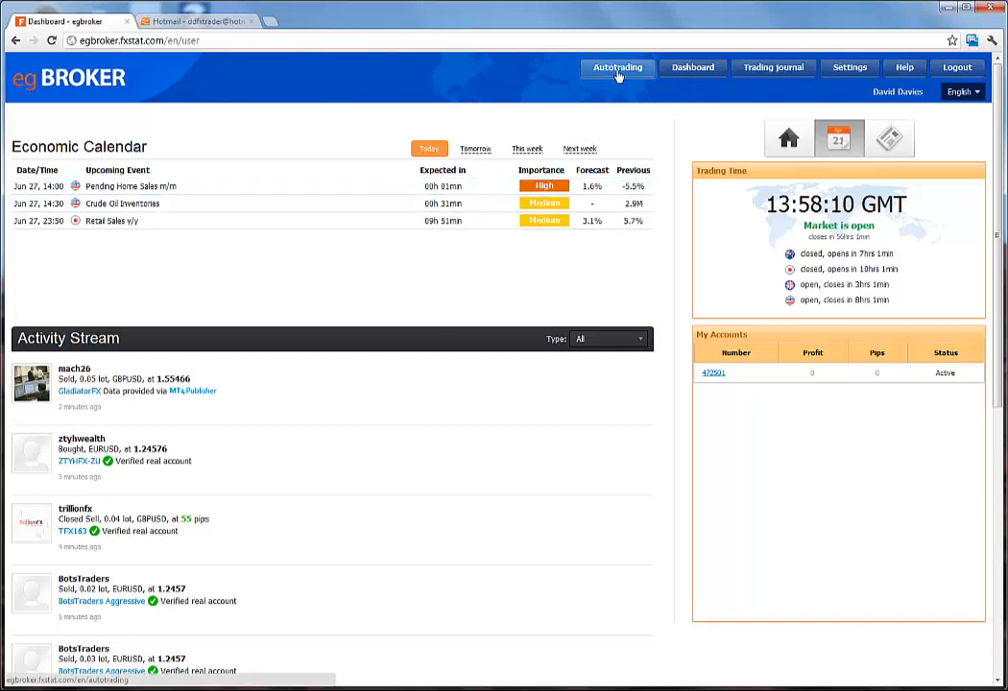
Step: Open the Autotrading section from the top bar
click(617, 67)
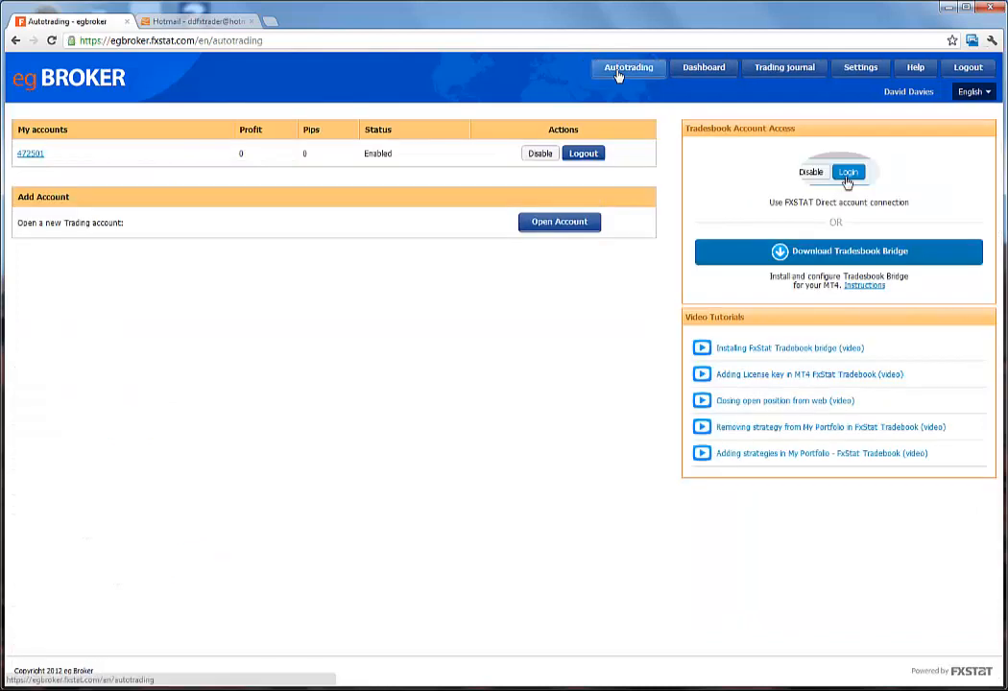
mouse_move(566, 180)
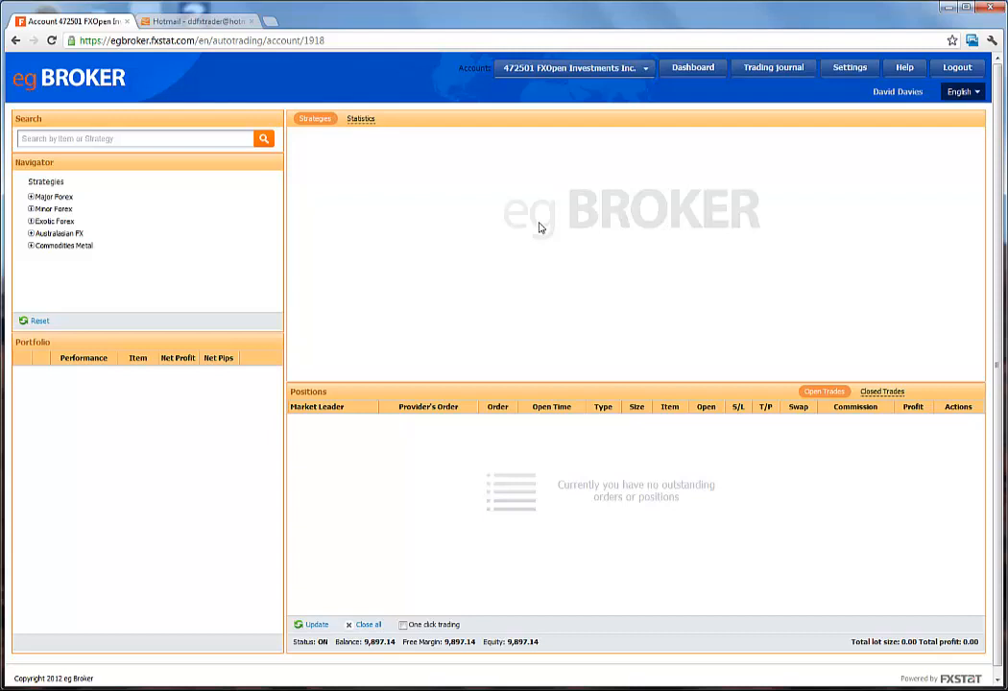
mouse_move(160, 423)
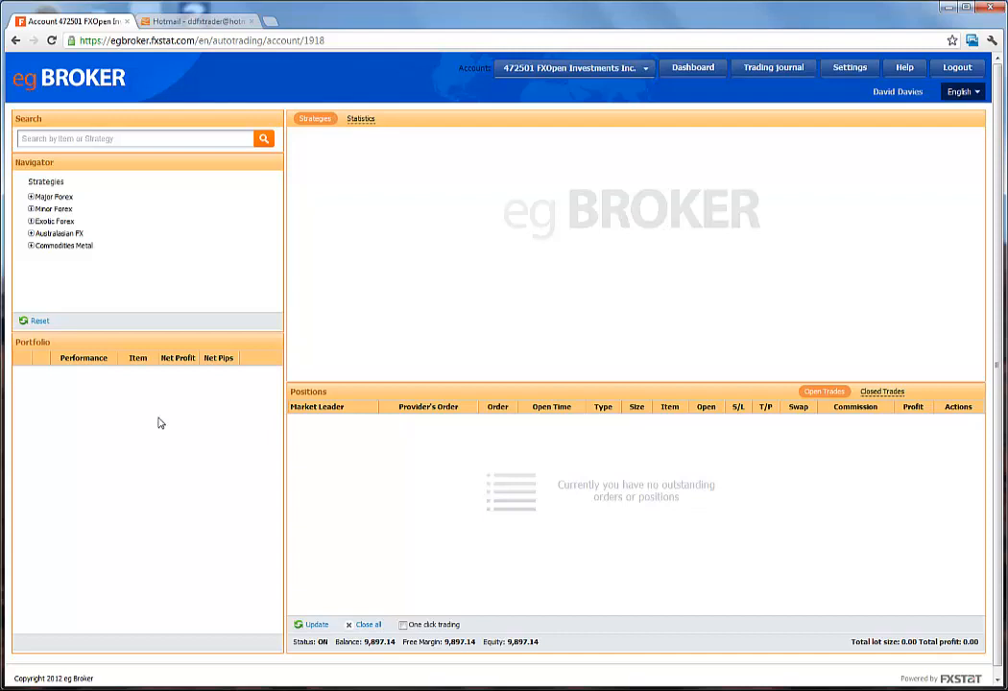
mouse_move(163, 153)
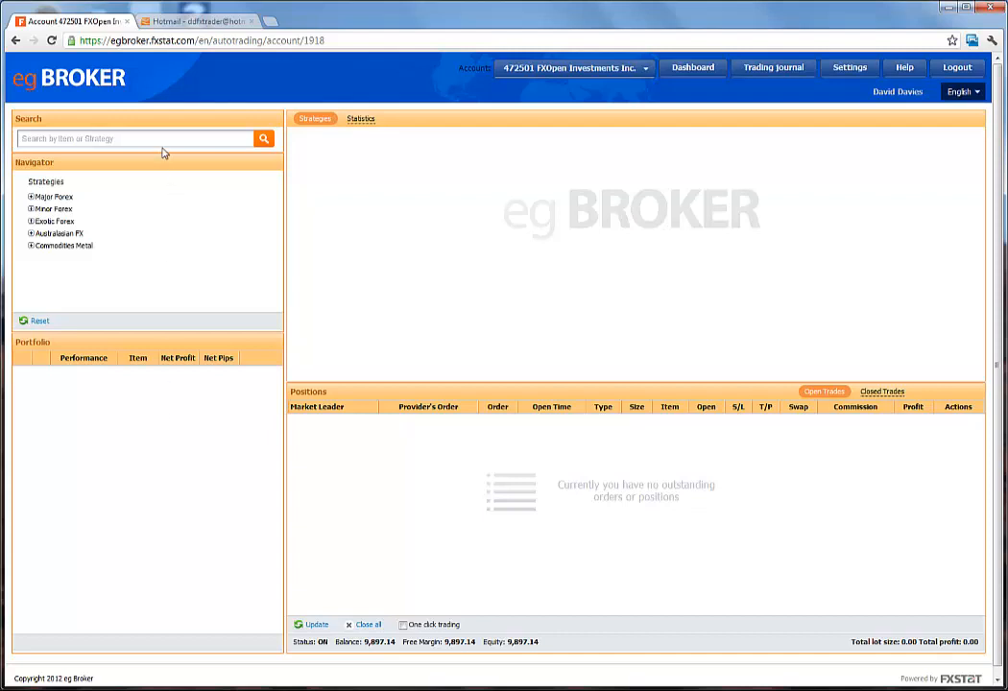
click(135, 138)
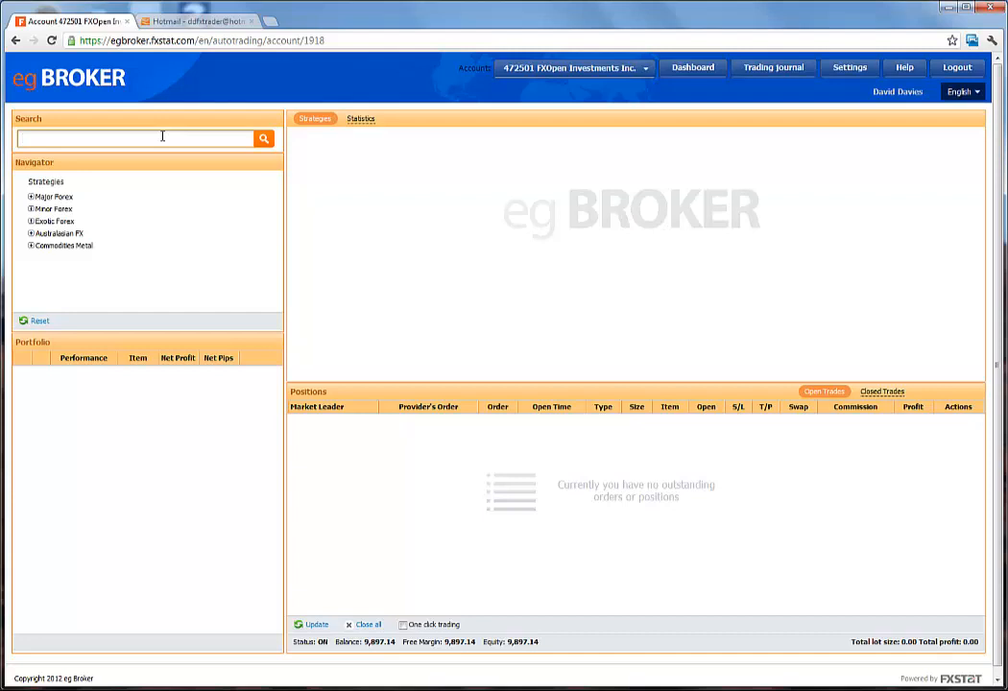
text(eur)
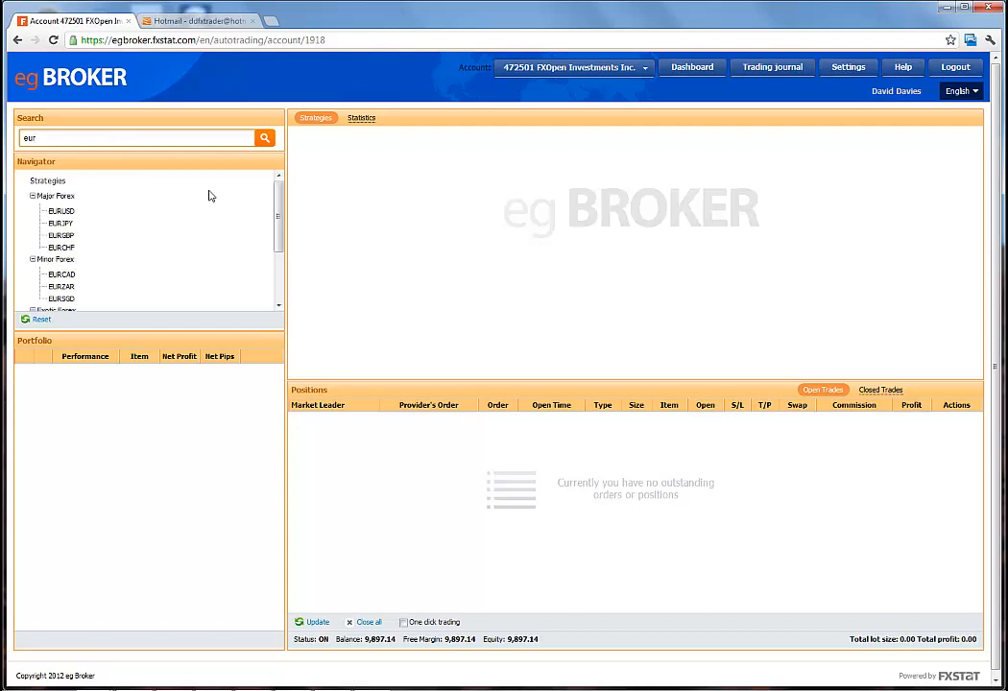
scroll(down, 3)
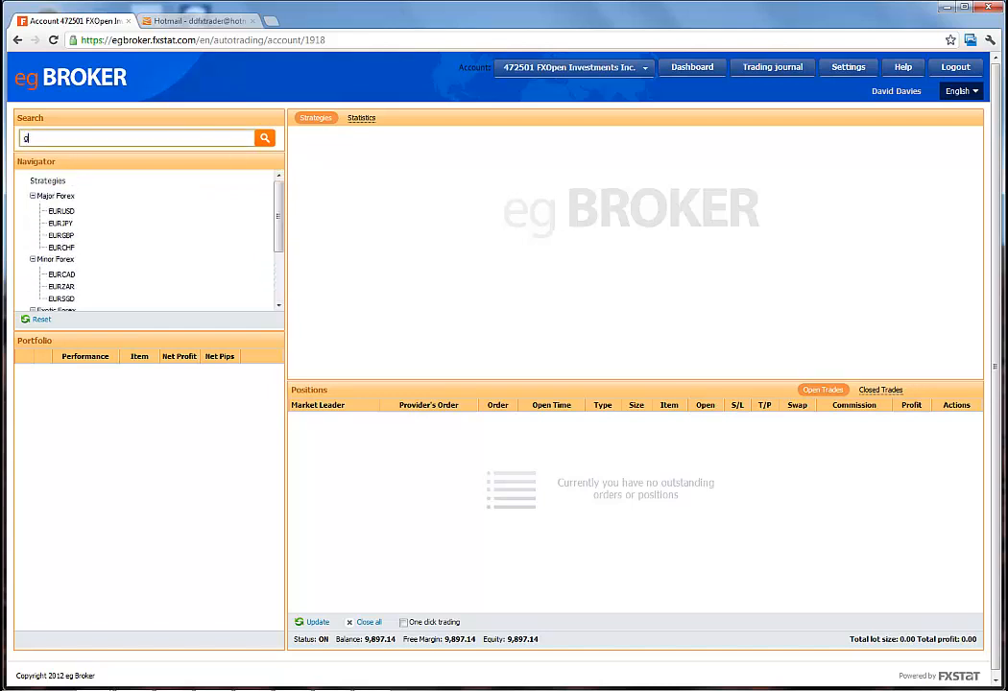
text(gbp)
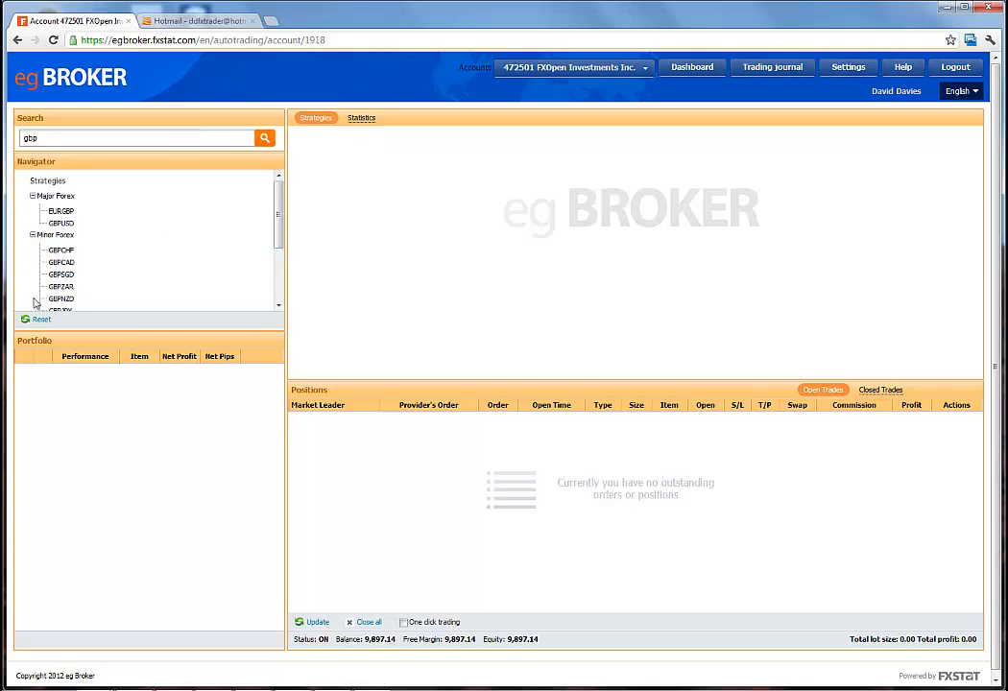
click(36, 319)
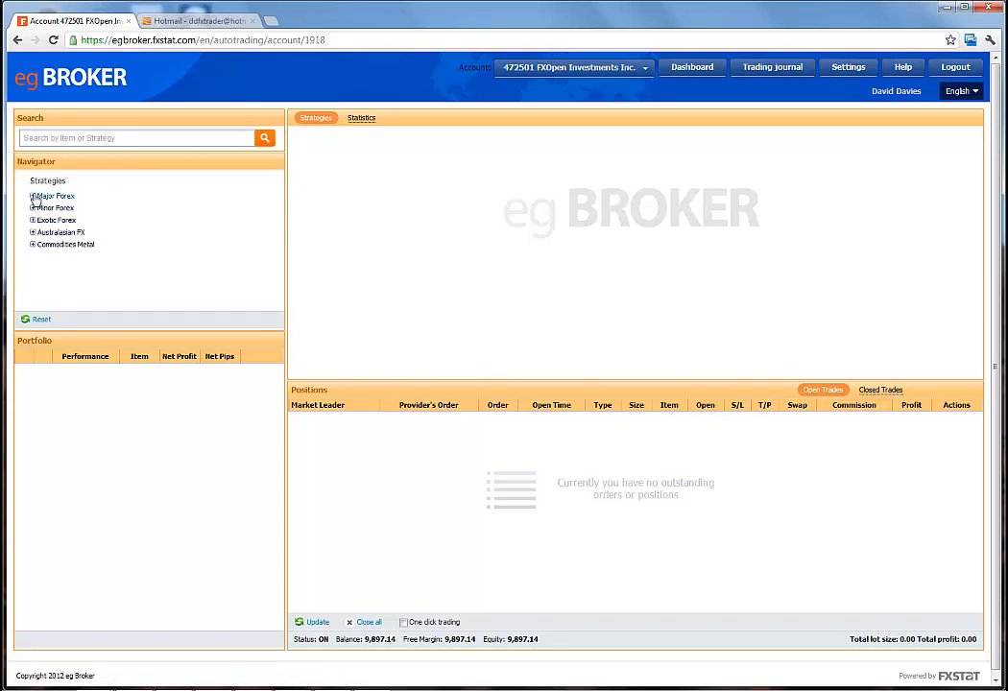
click(34, 195)
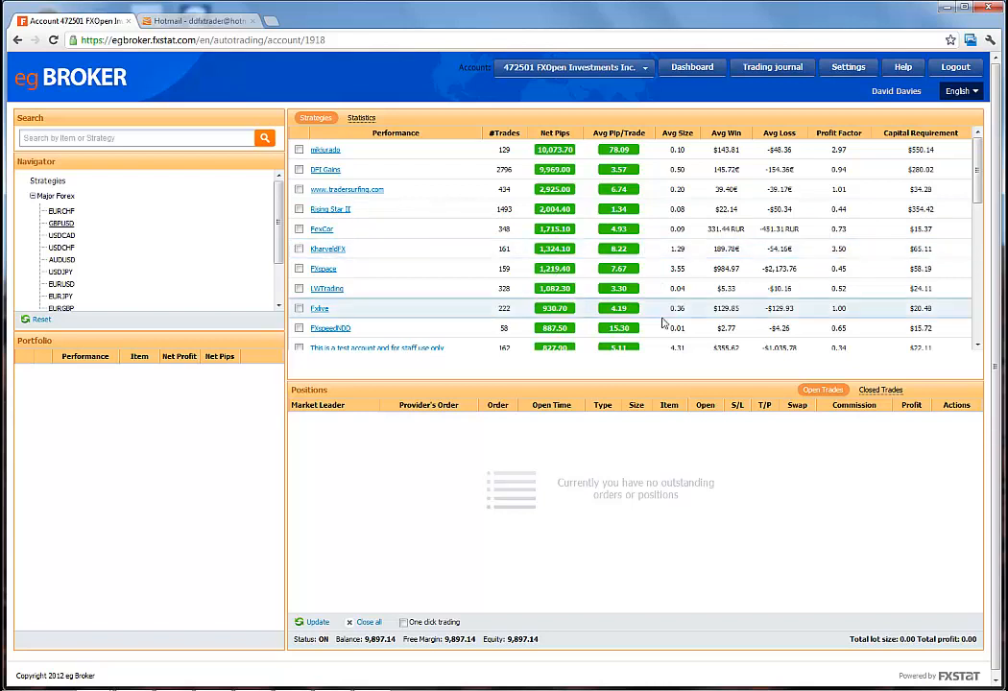
mouse_move(338, 231)
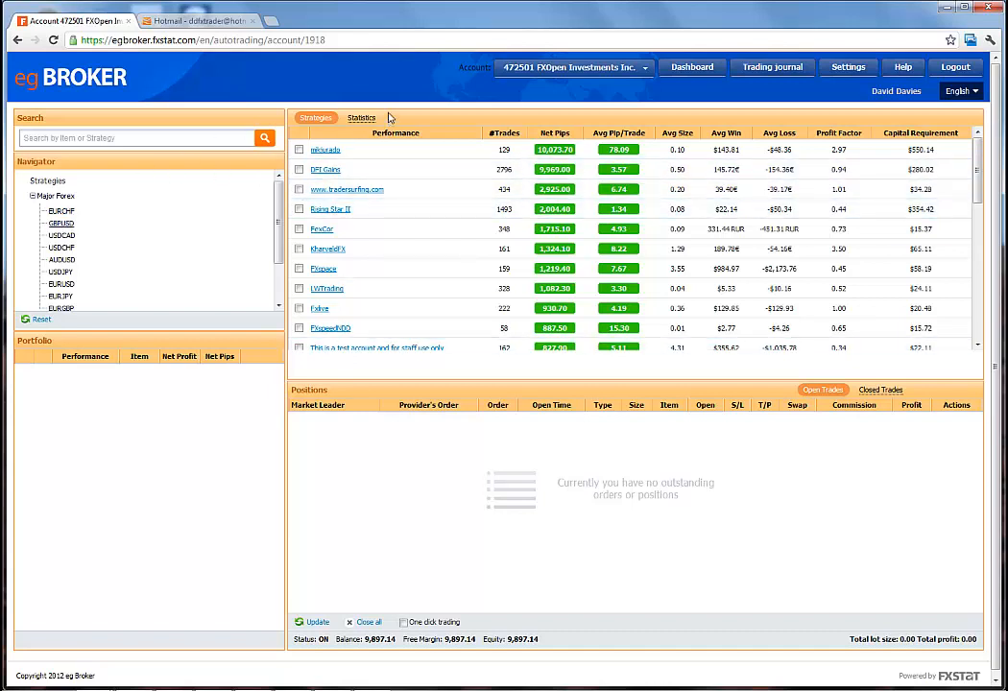
mouse_move(377, 171)
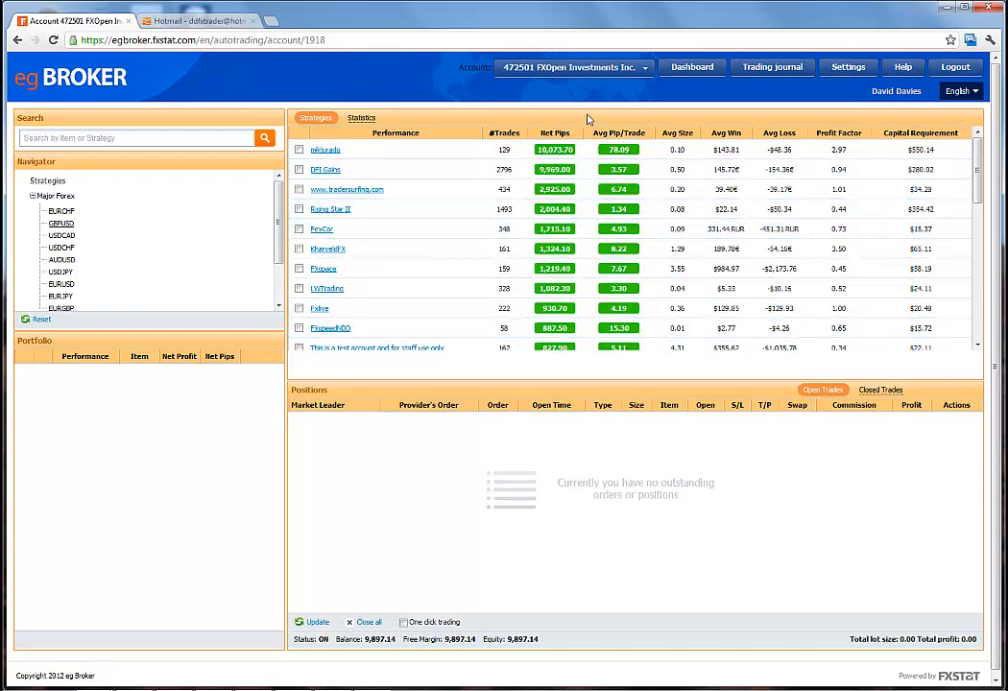
mouse_move(641, 126)
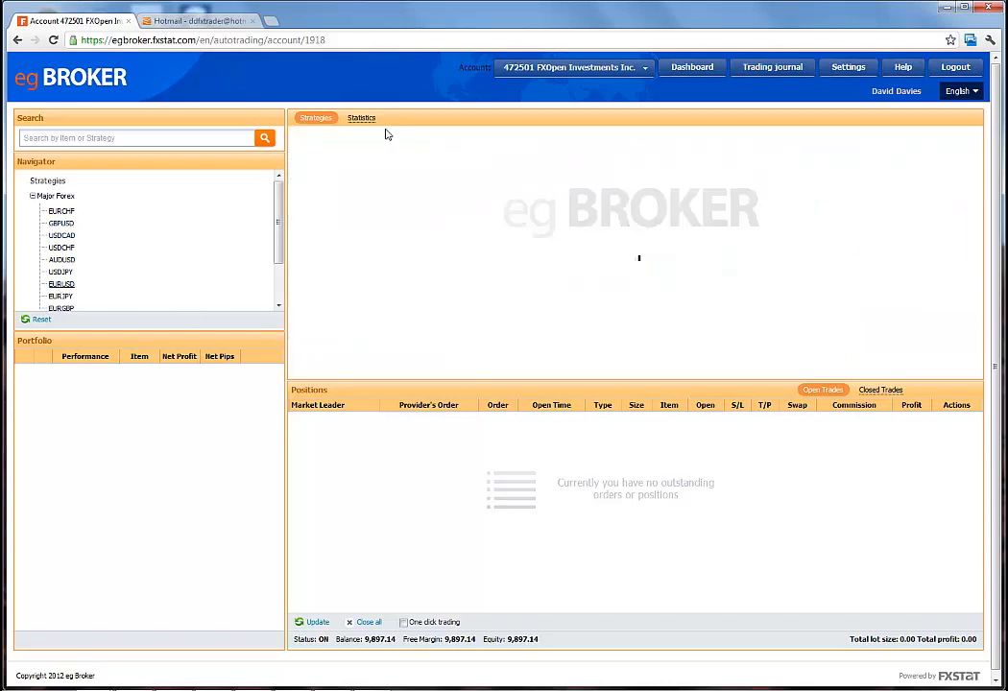
mouse_move(433, 152)
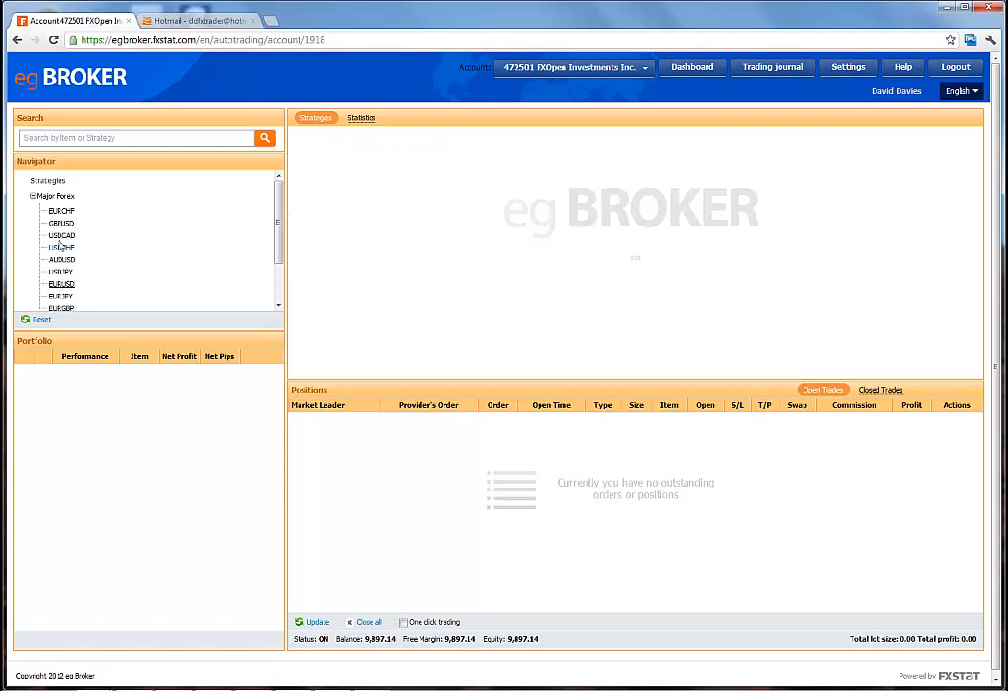
click(316, 117)
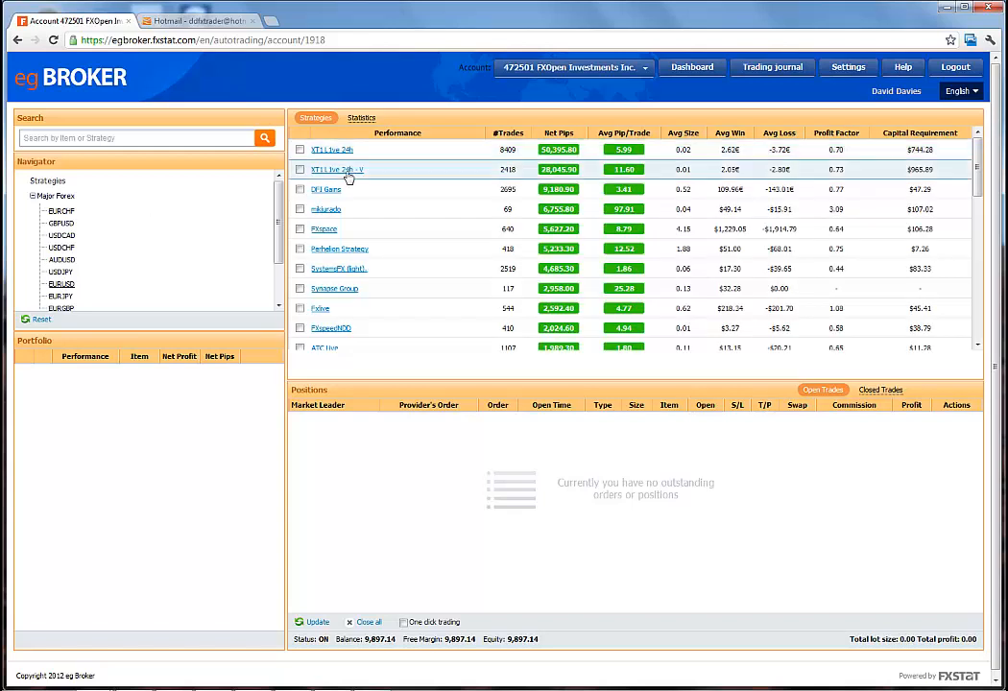
mouse_move(415, 201)
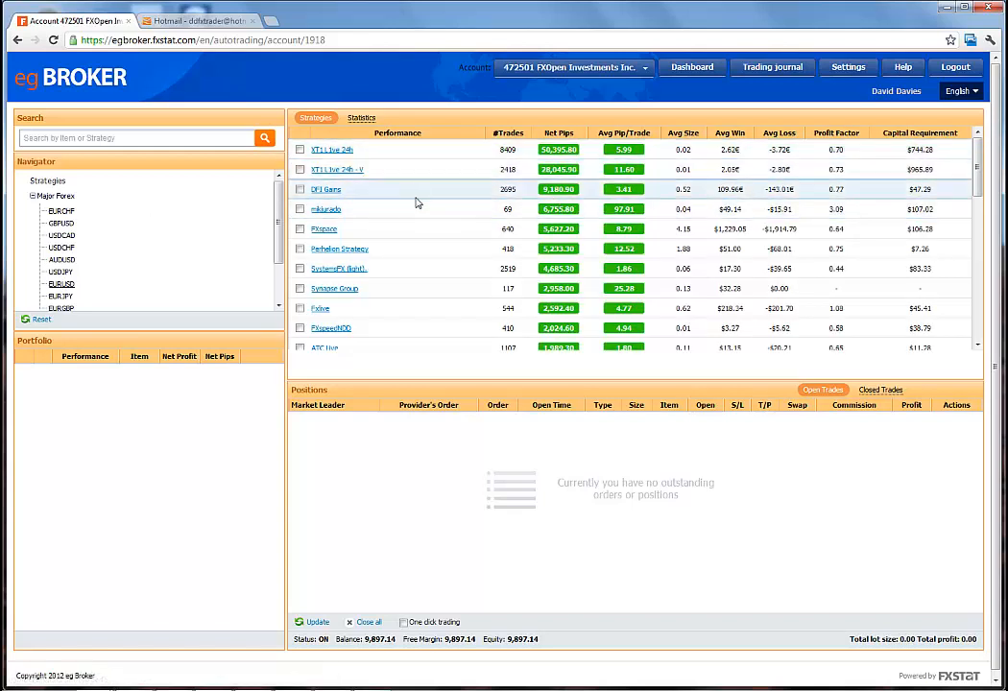
click(60, 223)
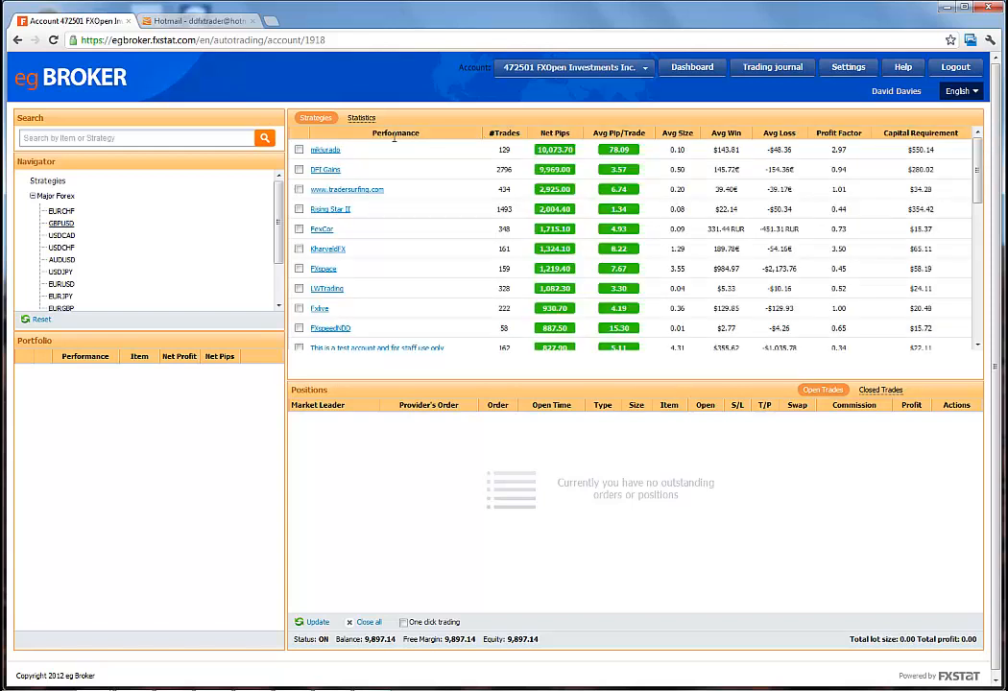
mouse_move(326, 150)
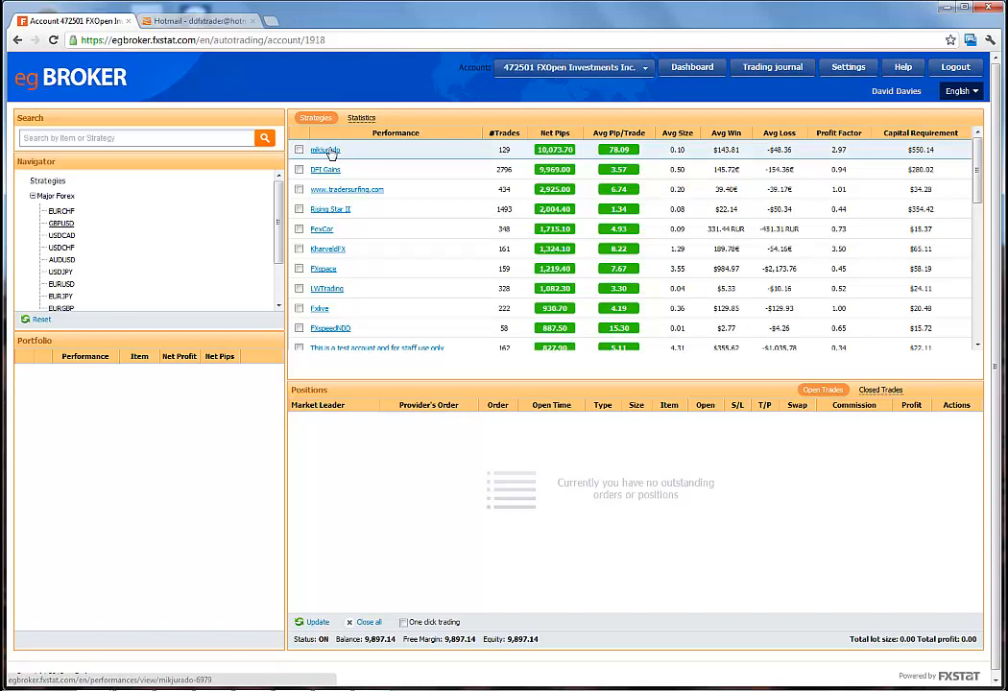
click(325, 149)
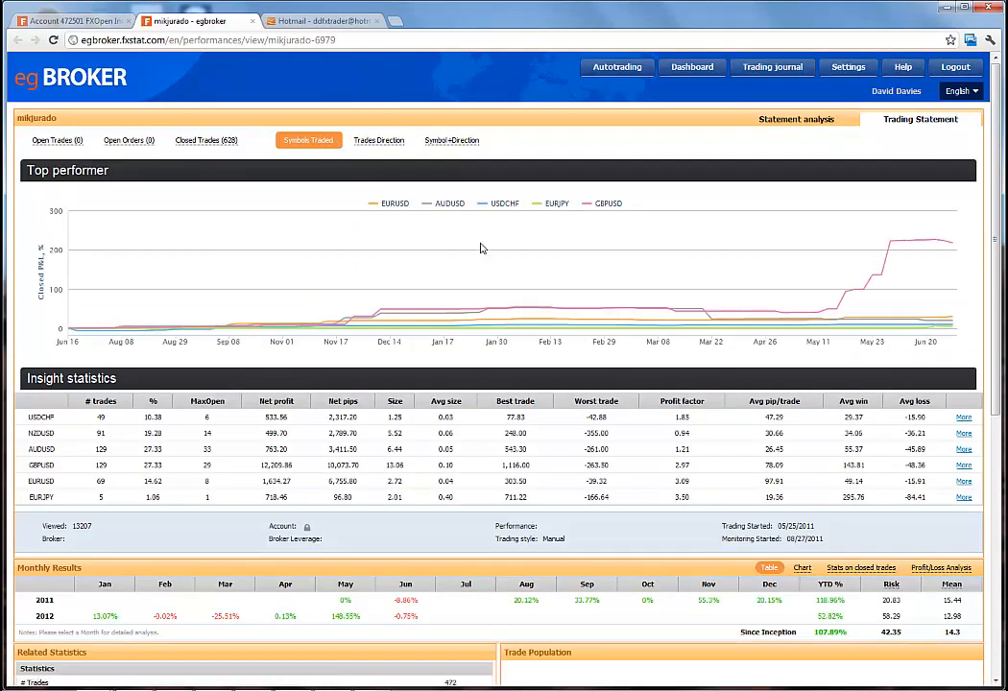
mouse_move(490, 141)
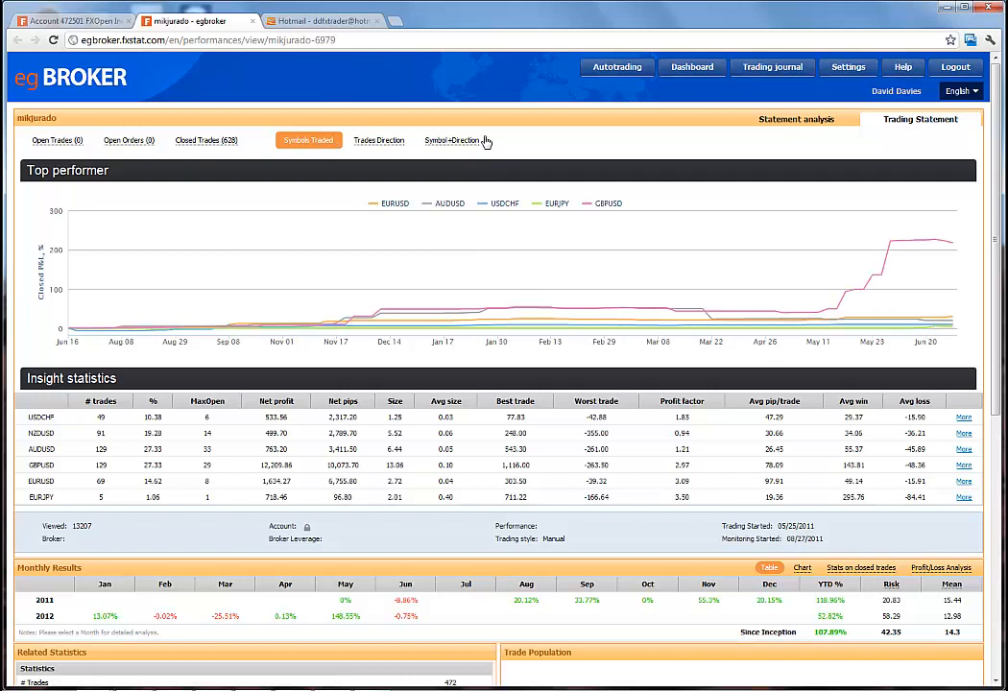
mouse_move(486, 142)
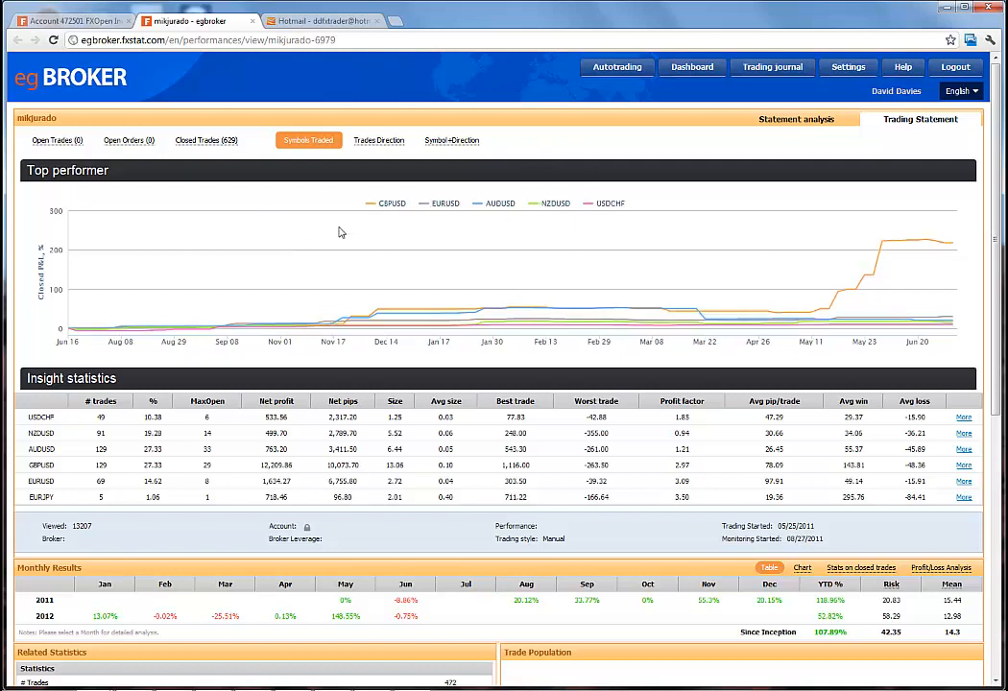
mouse_move(335, 227)
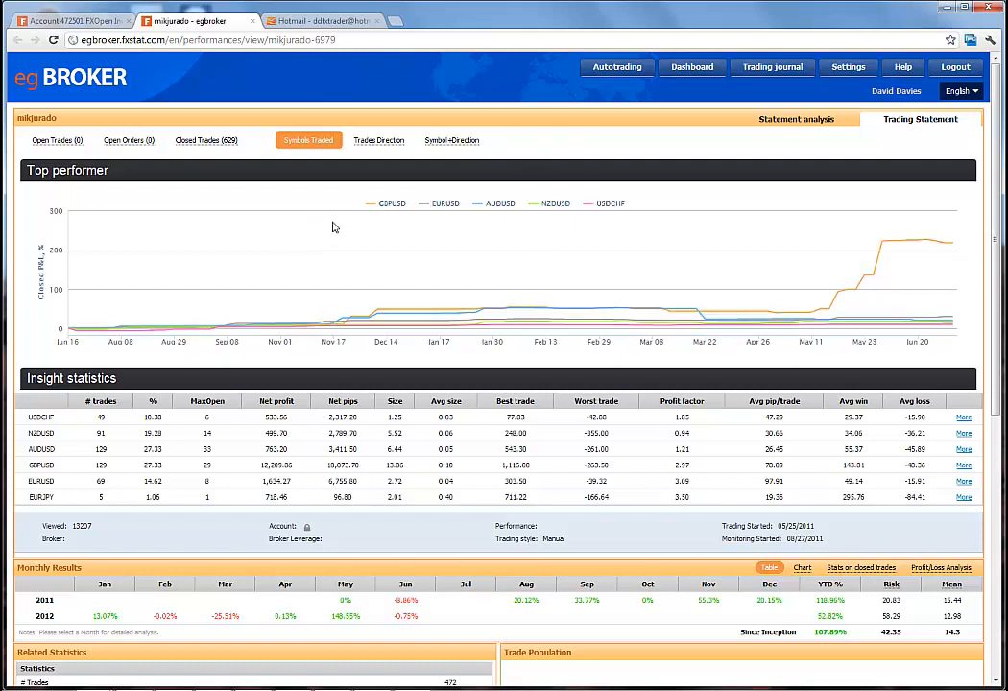
click(205, 140)
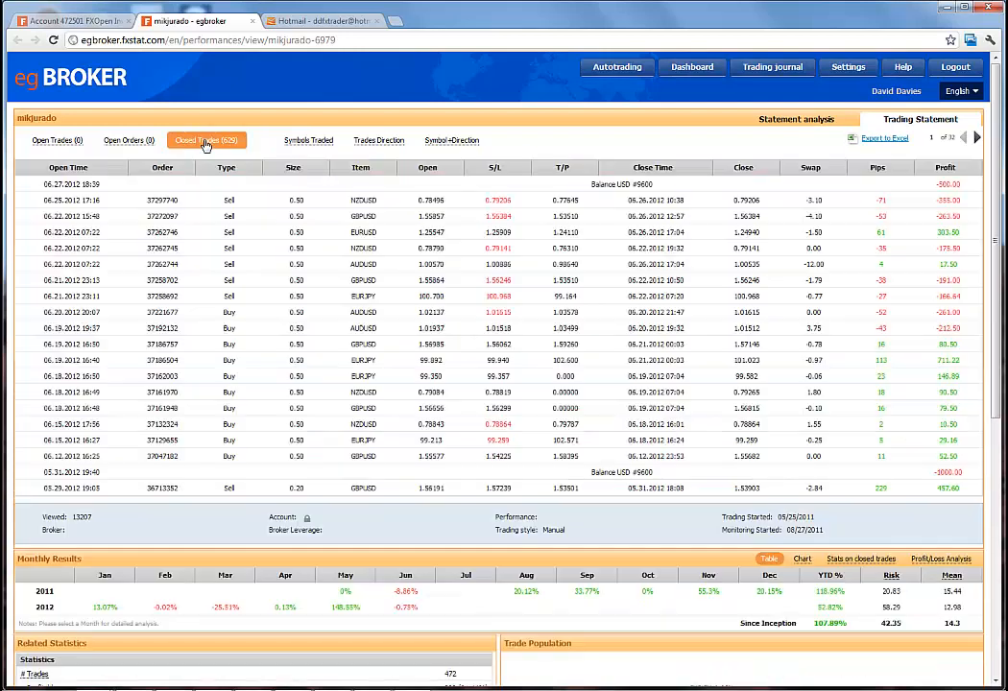
click(308, 141)
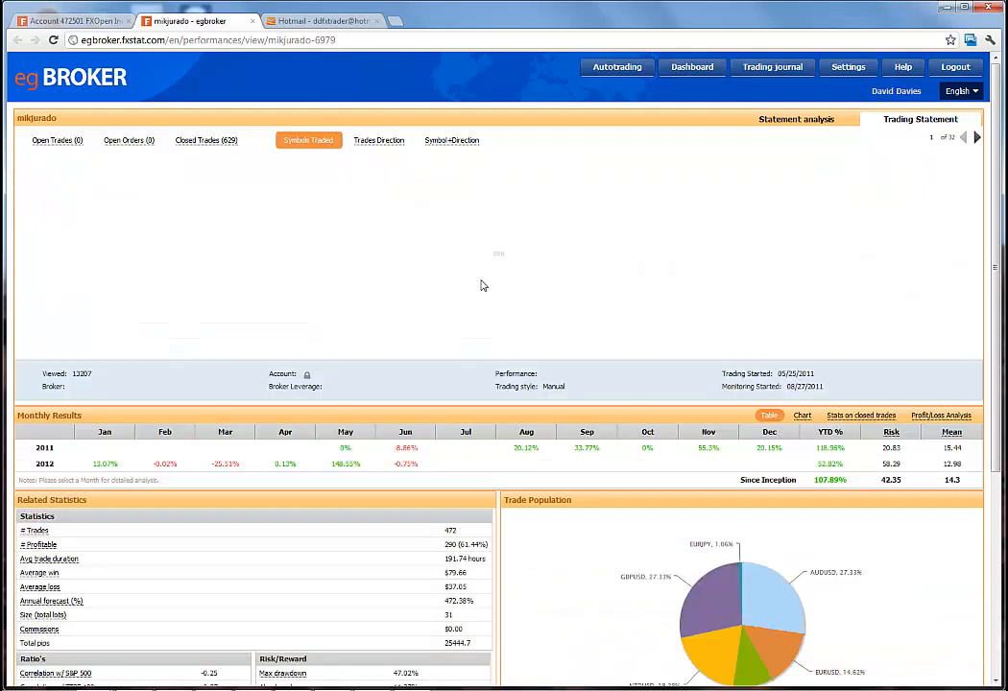
scroll(down, 3)
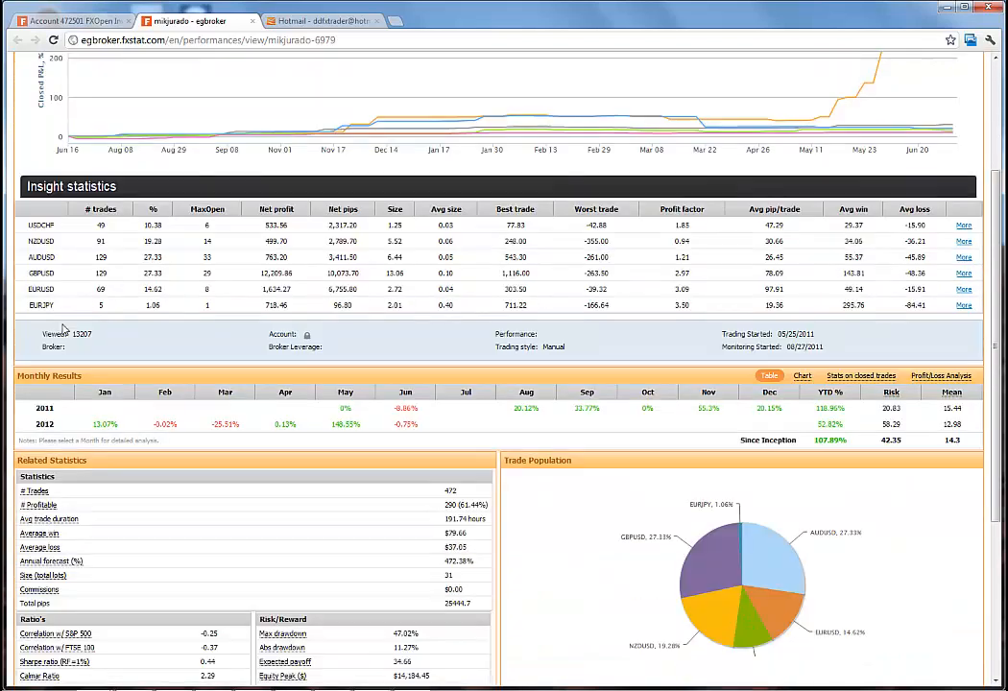
mouse_move(523, 433)
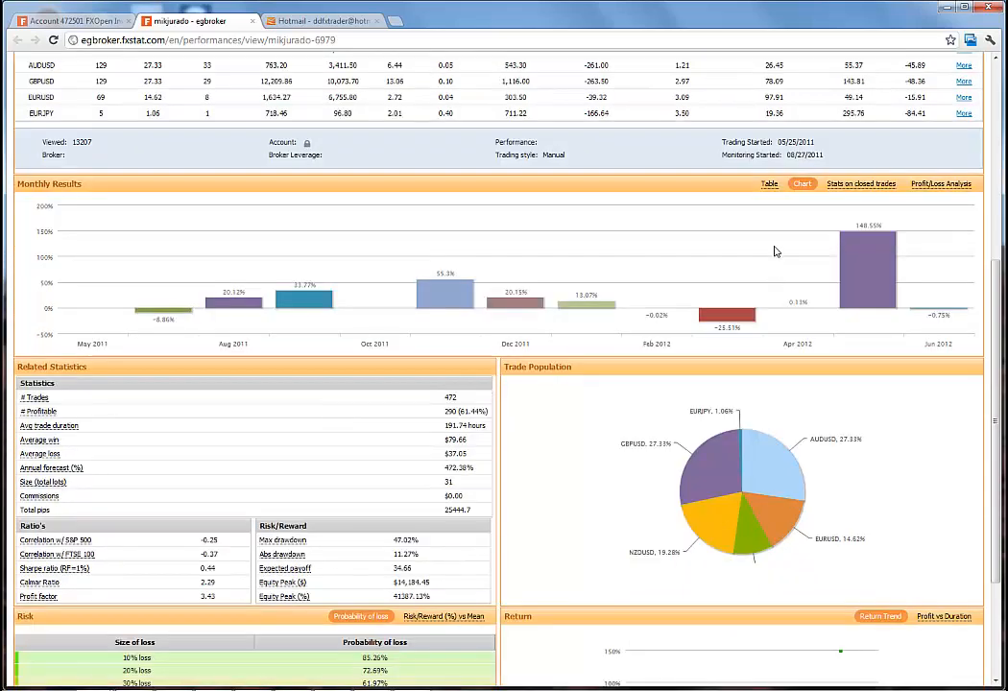
Step: Switch Monthly Results back to Table view and scroll back to the top
click(769, 183)
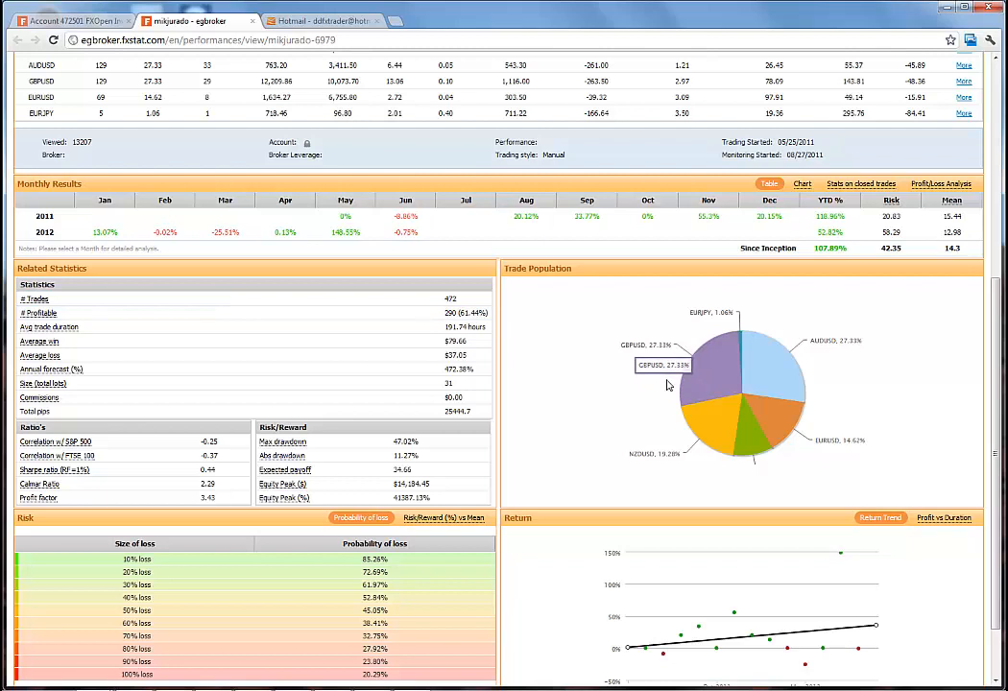
mouse_move(758, 403)
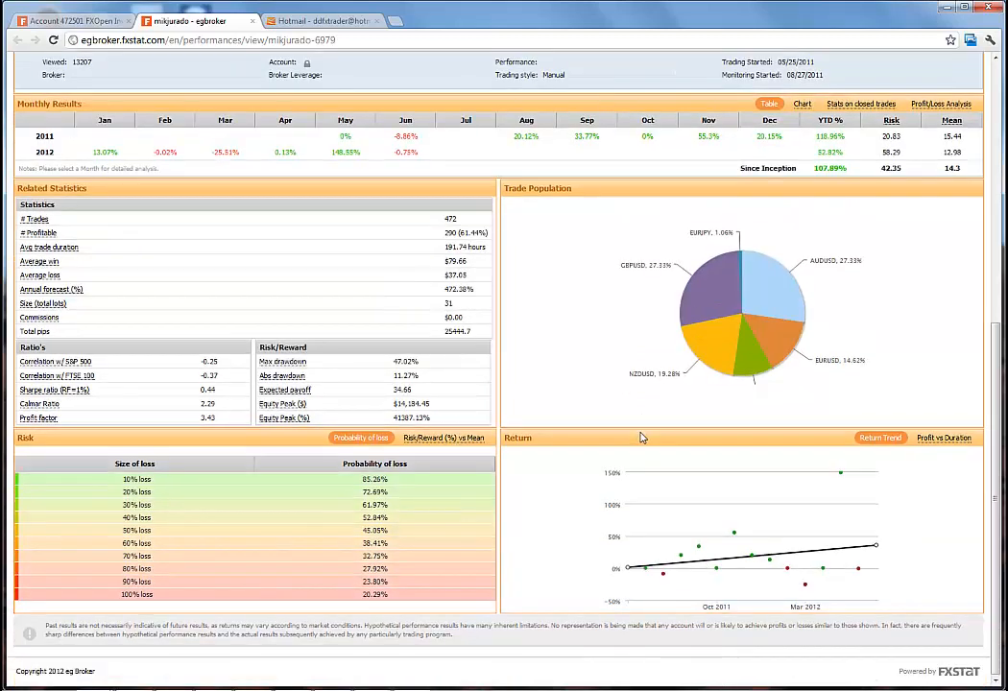
mouse_move(685, 529)
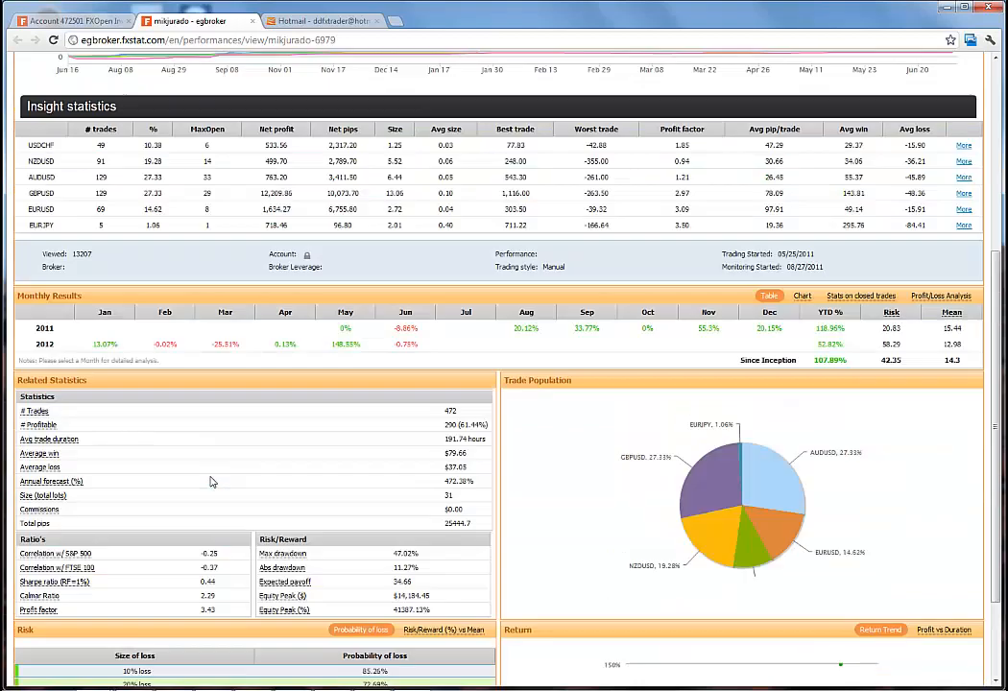
scroll(up, 3)
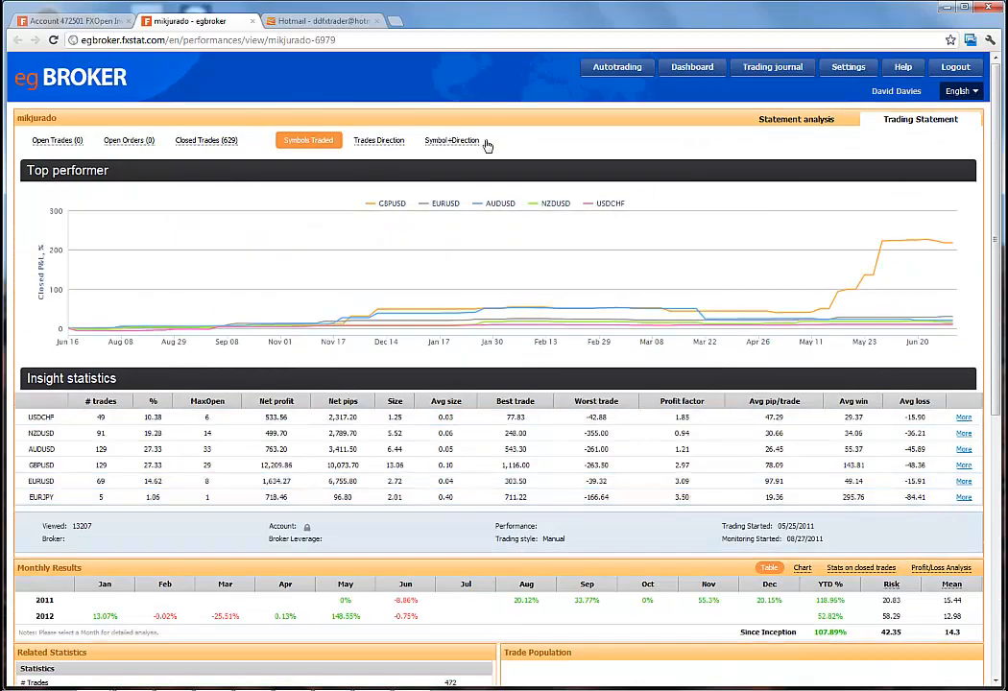
mouse_move(506, 148)
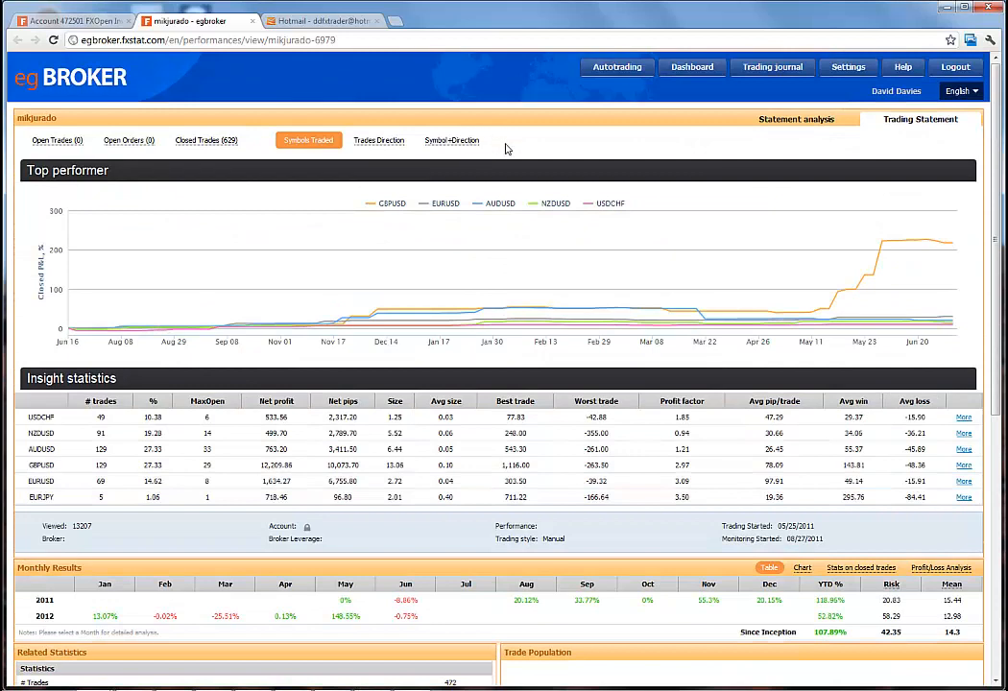
mouse_move(795, 119)
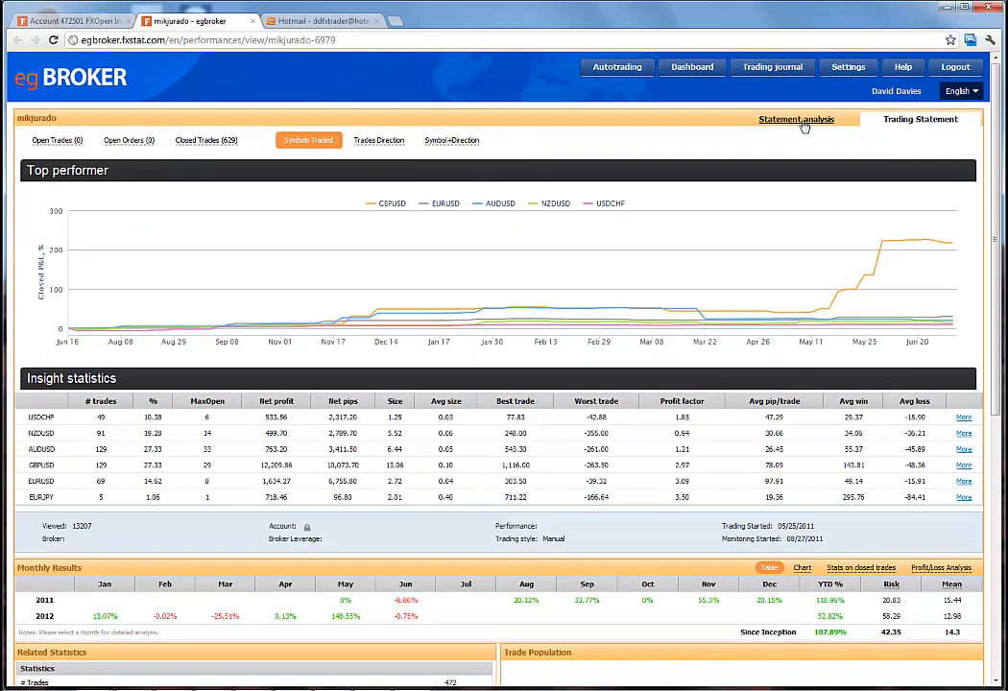
Step: Open Statement analysis and chart balance, then profit versus pips
click(796, 119)
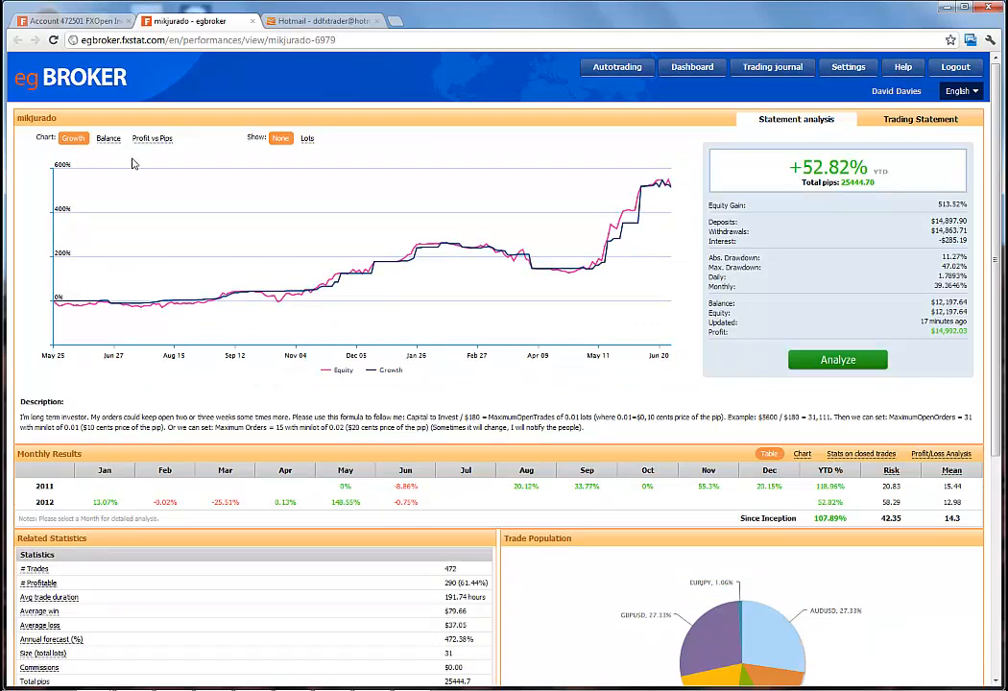
click(107, 138)
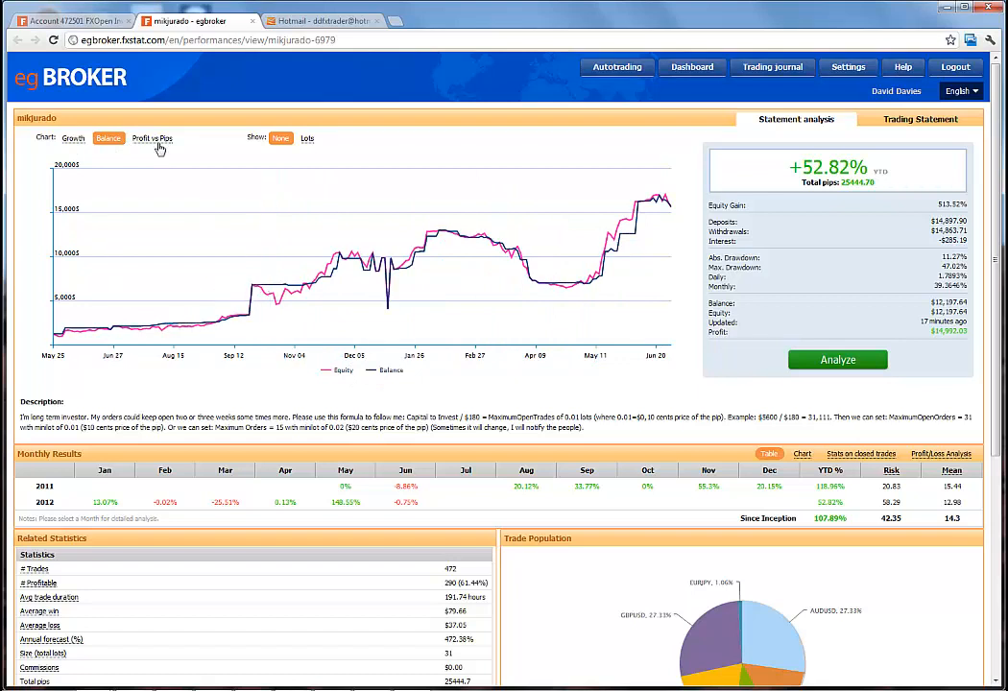
click(152, 138)
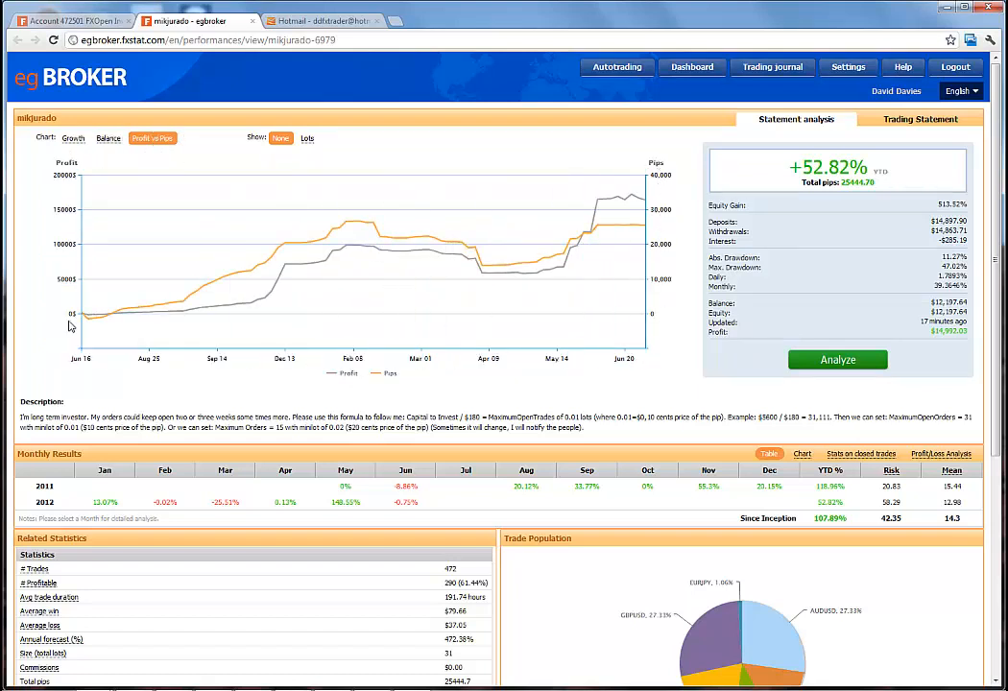
mouse_move(811, 244)
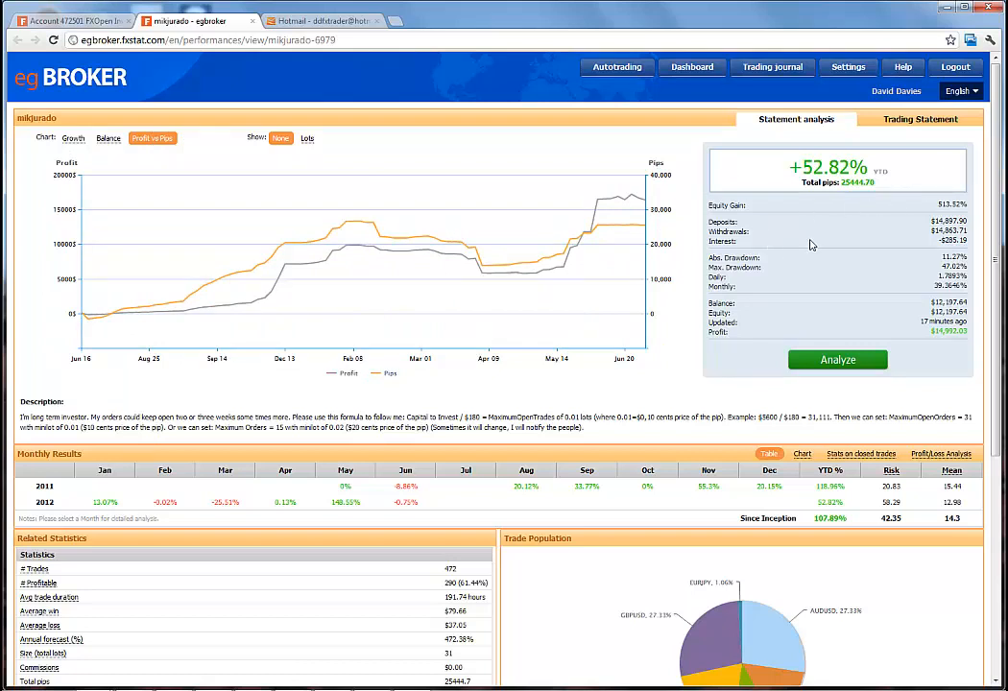
mouse_move(820, 227)
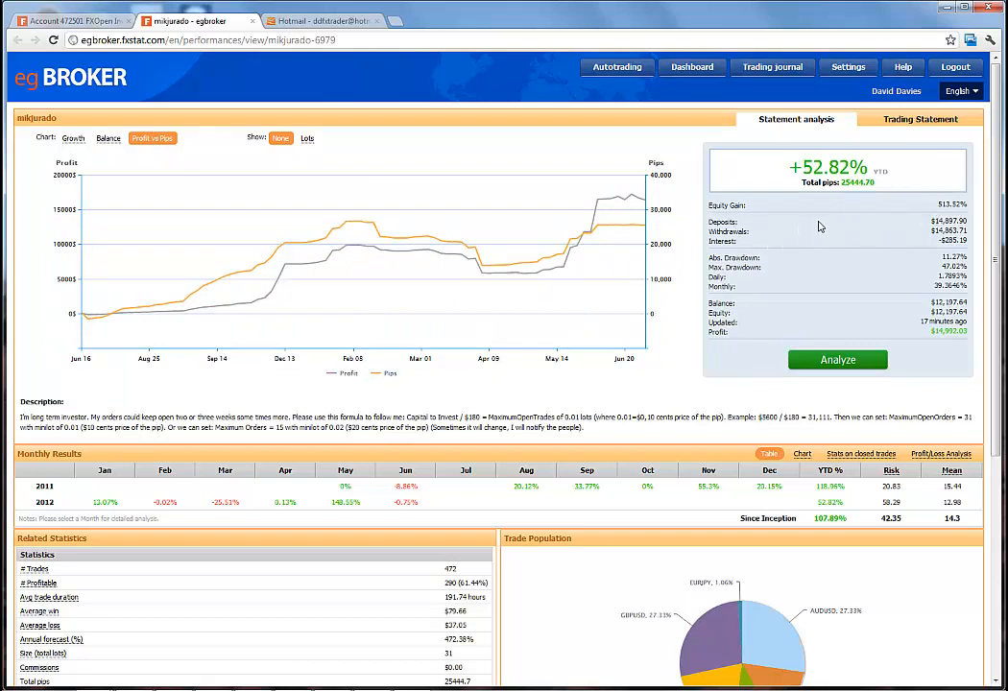
mouse_move(915, 237)
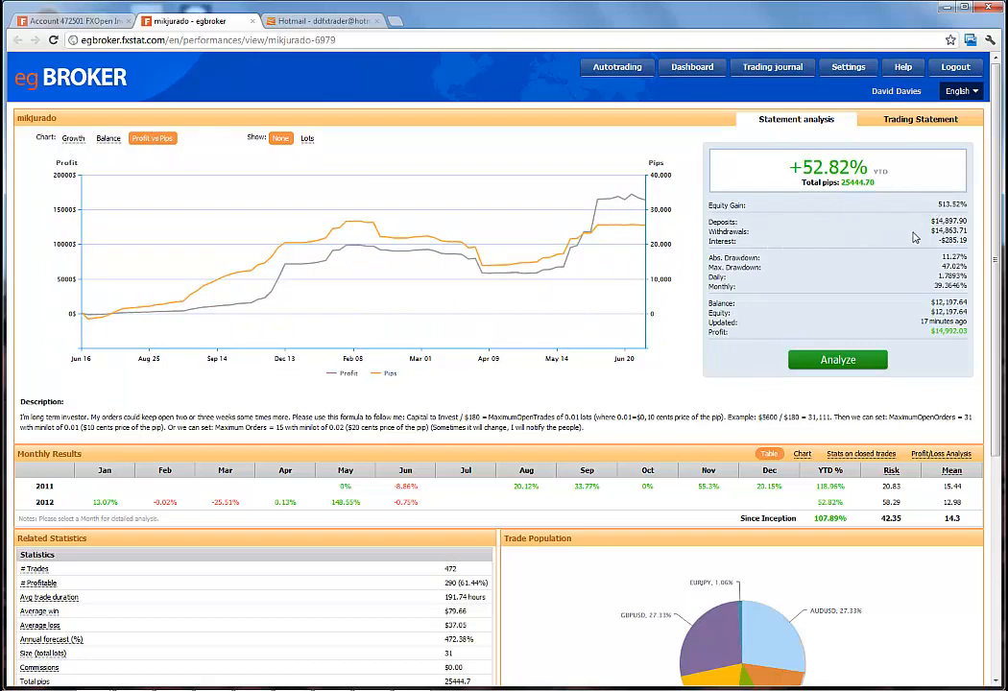
mouse_move(950, 298)
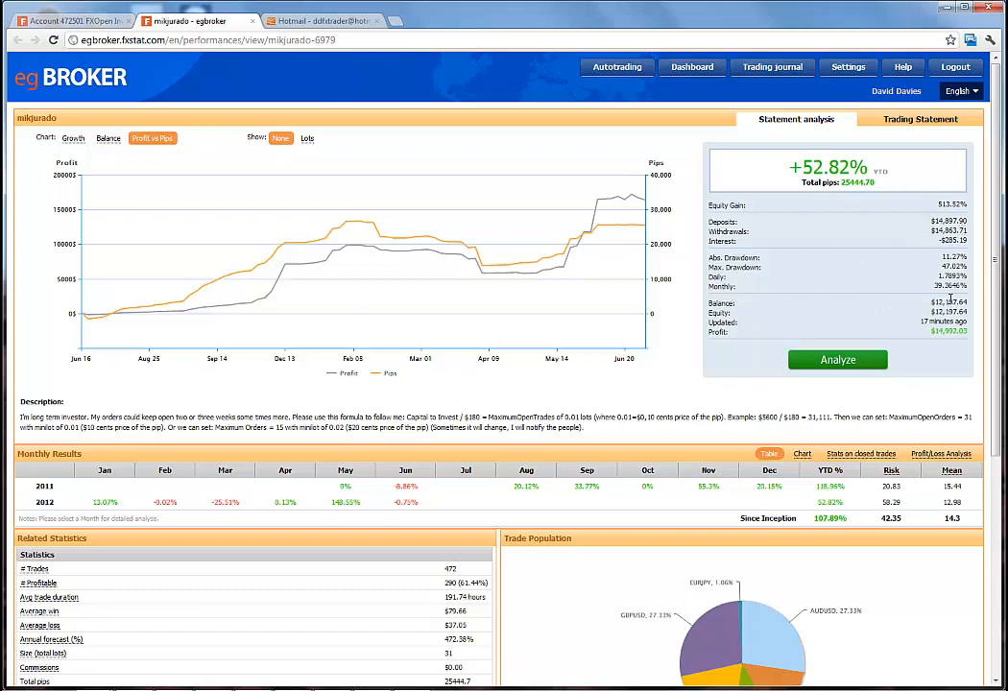
mouse_move(897, 315)
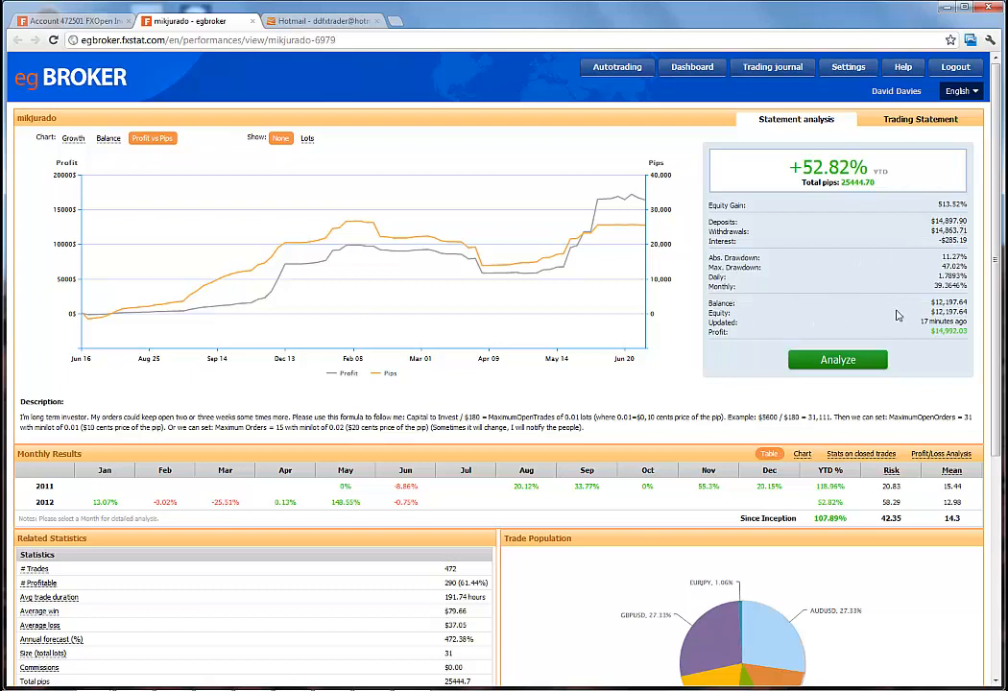
mouse_move(324, 144)
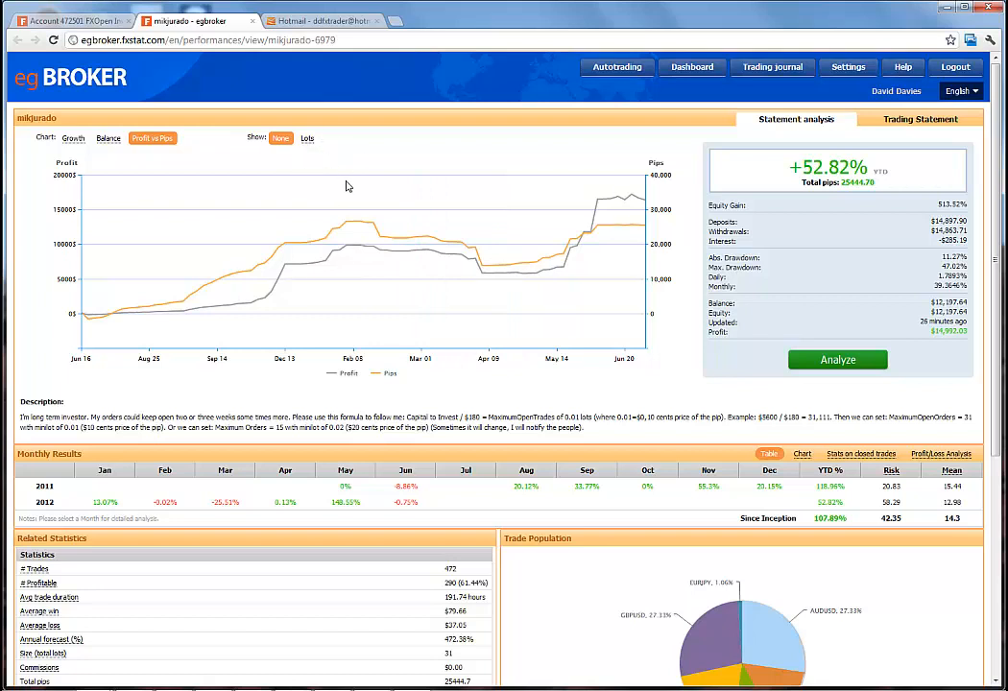
click(72, 20)
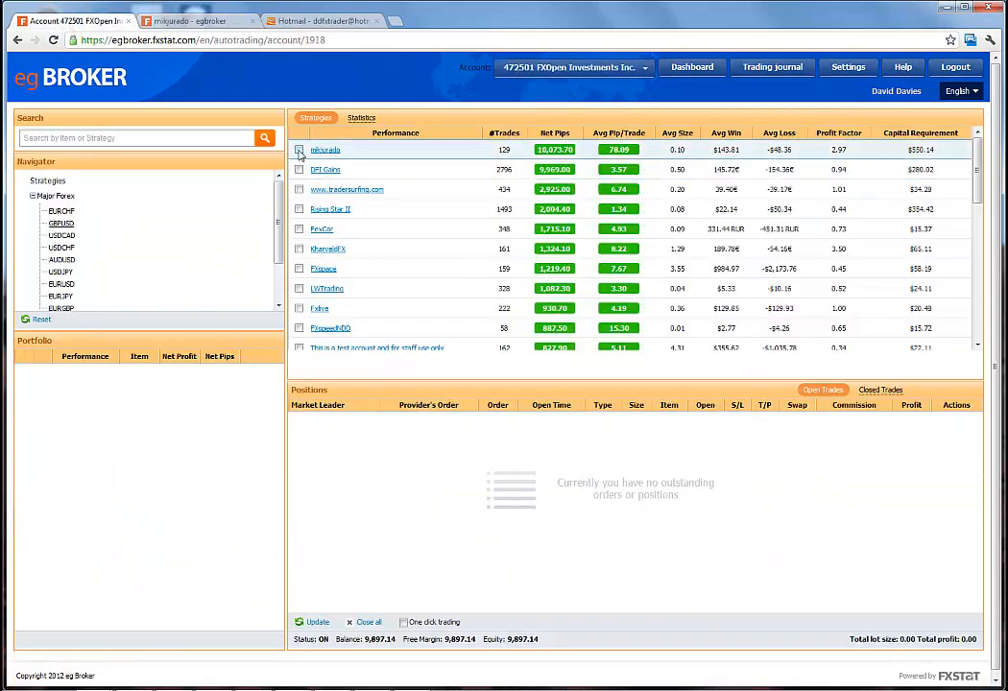
mouse_move(326, 169)
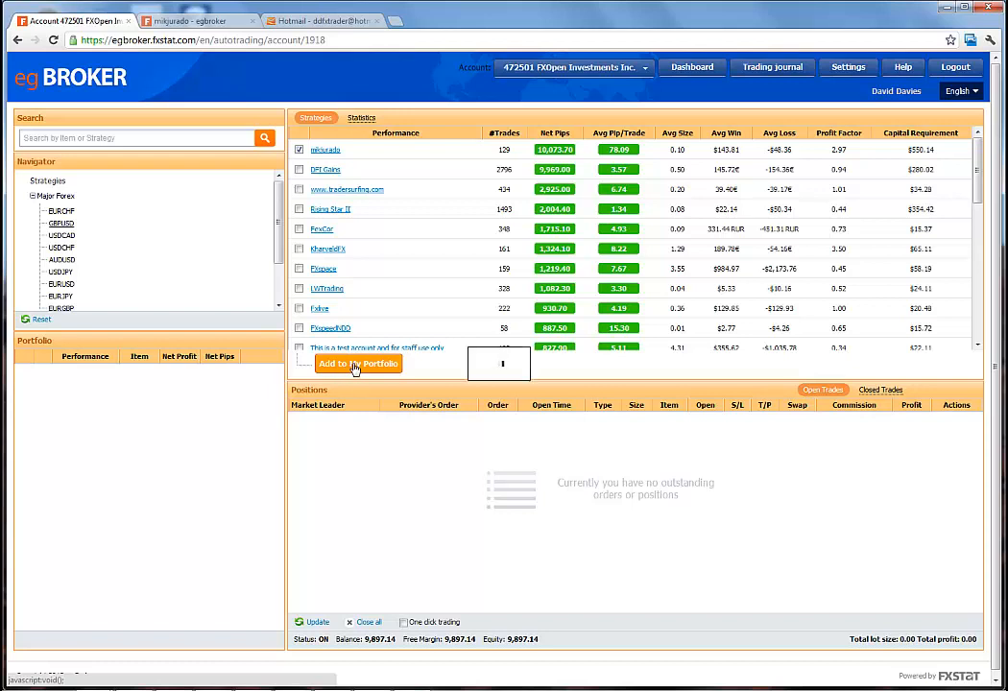
click(358, 363)
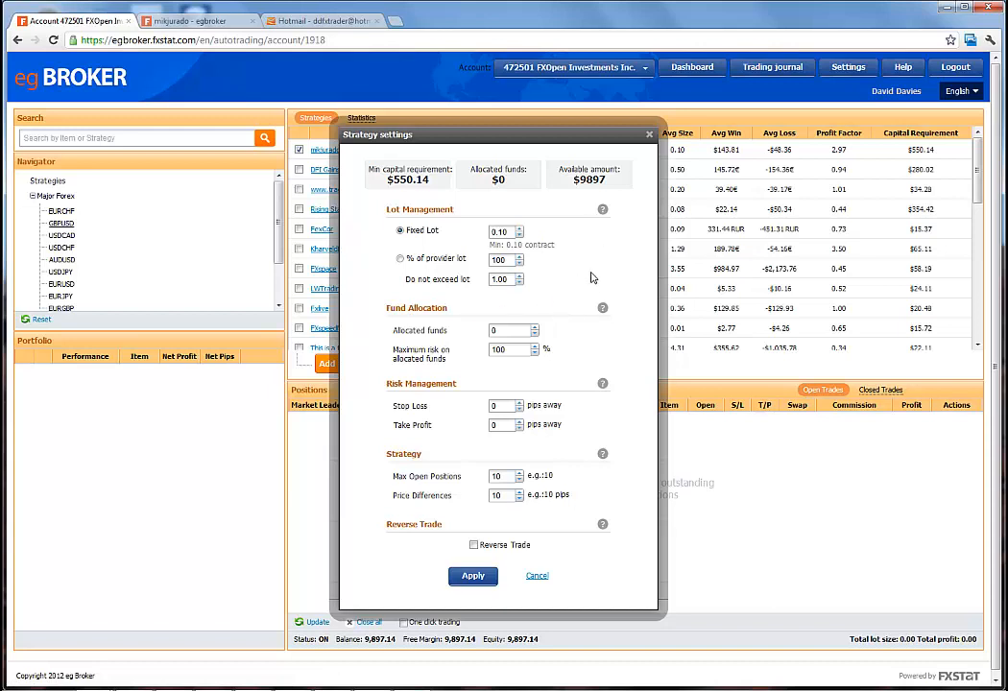
mouse_move(535, 317)
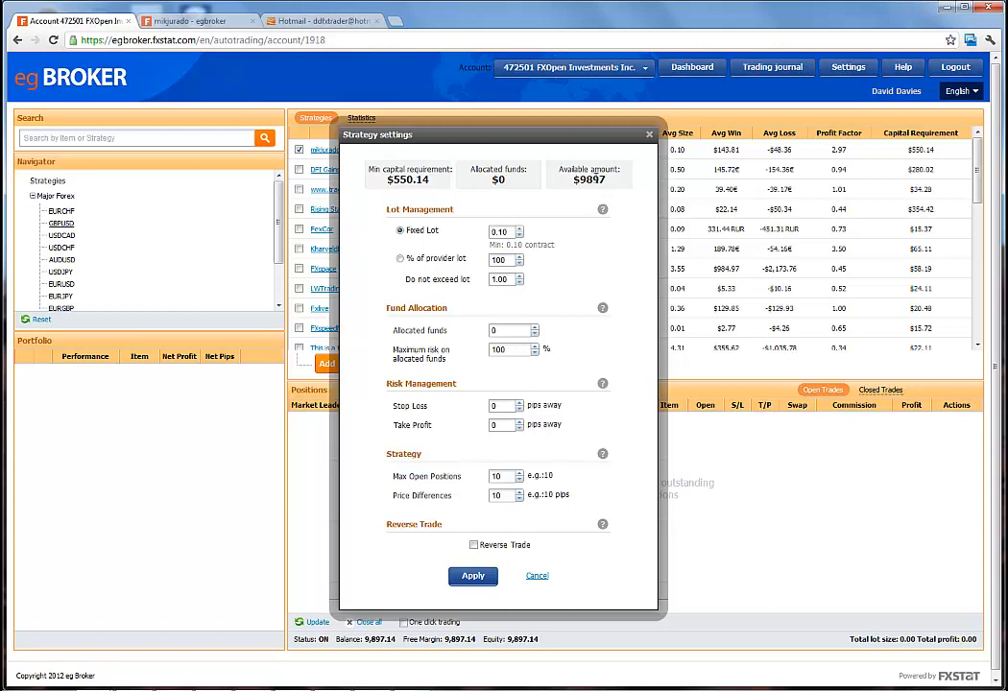
mouse_move(609, 230)
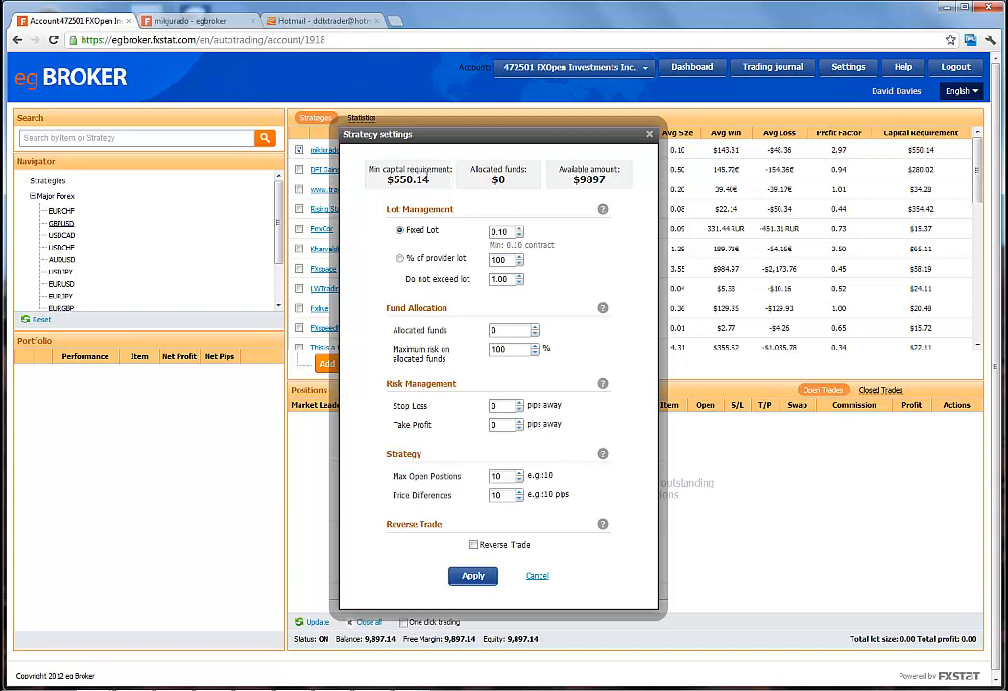
mouse_move(433, 182)
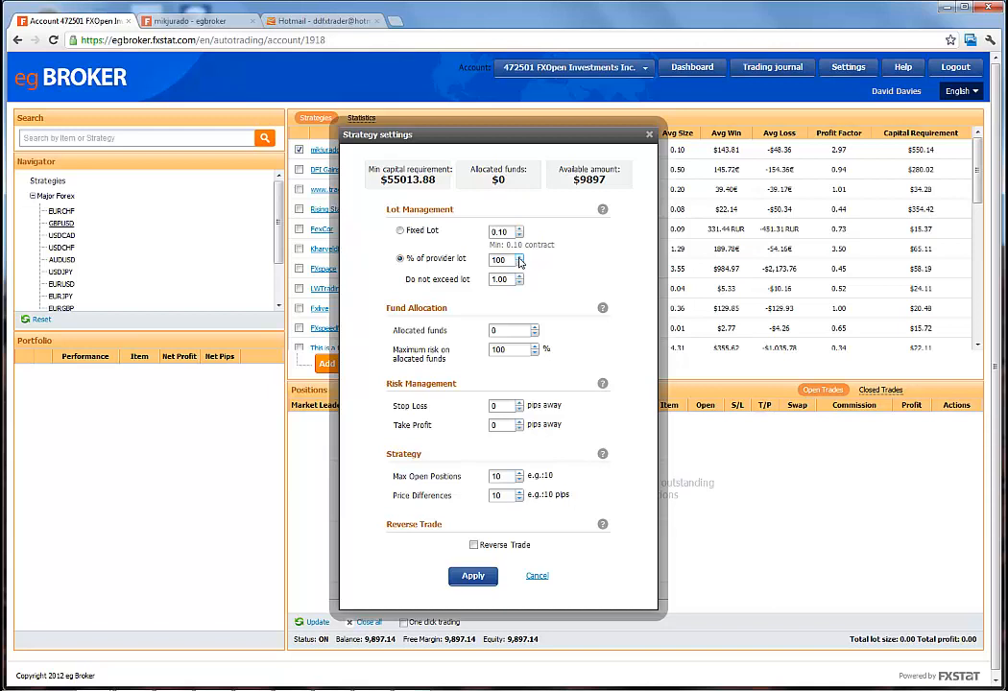
mouse_move(521, 277)
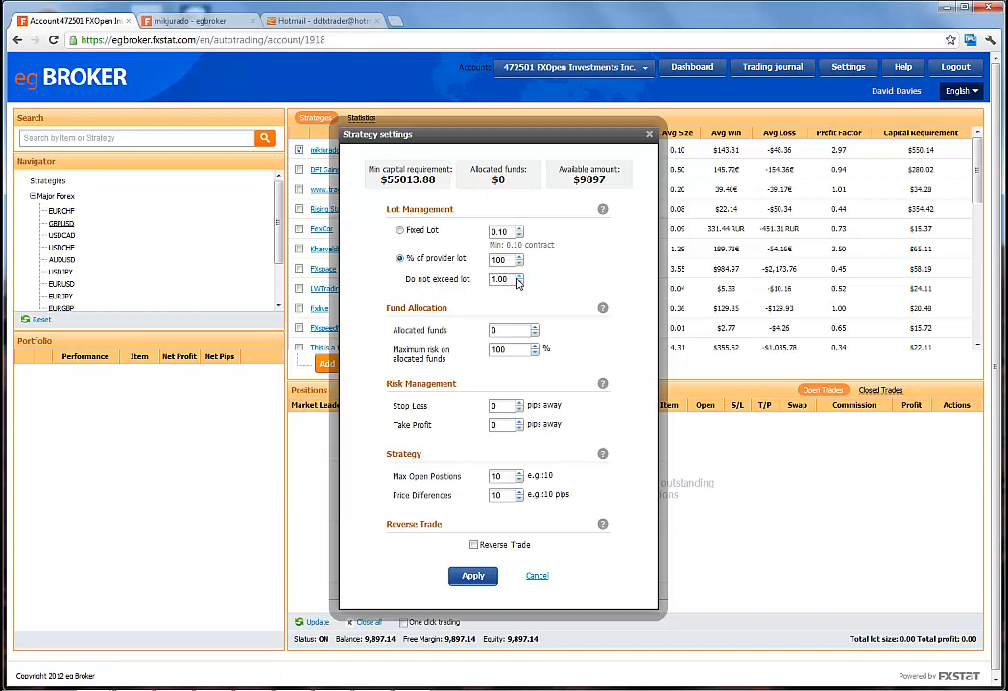
mouse_move(439, 190)
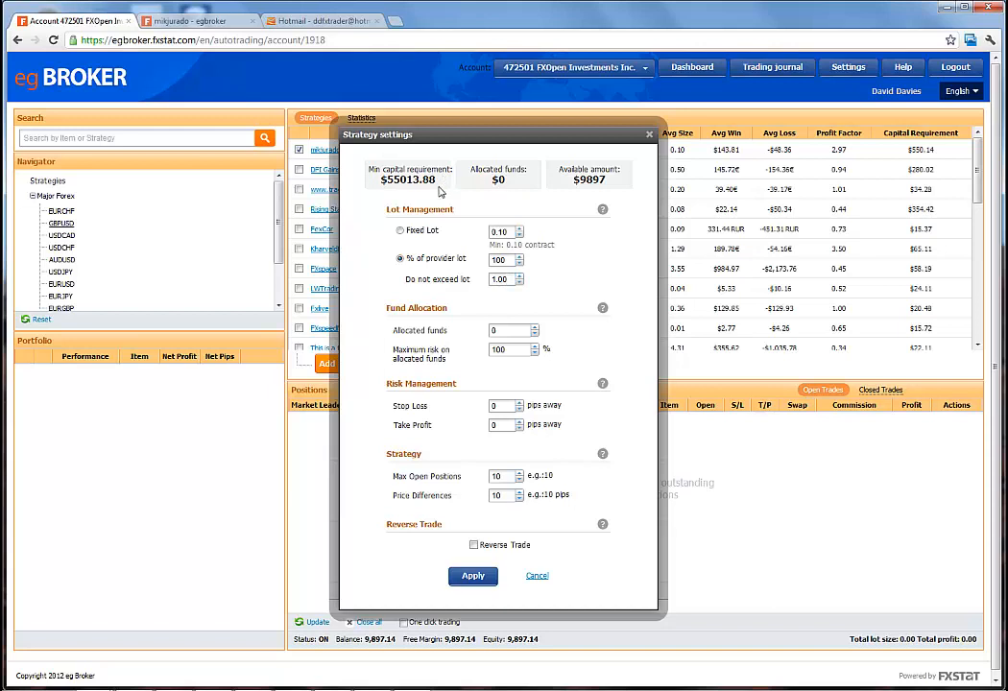
mouse_move(426, 192)
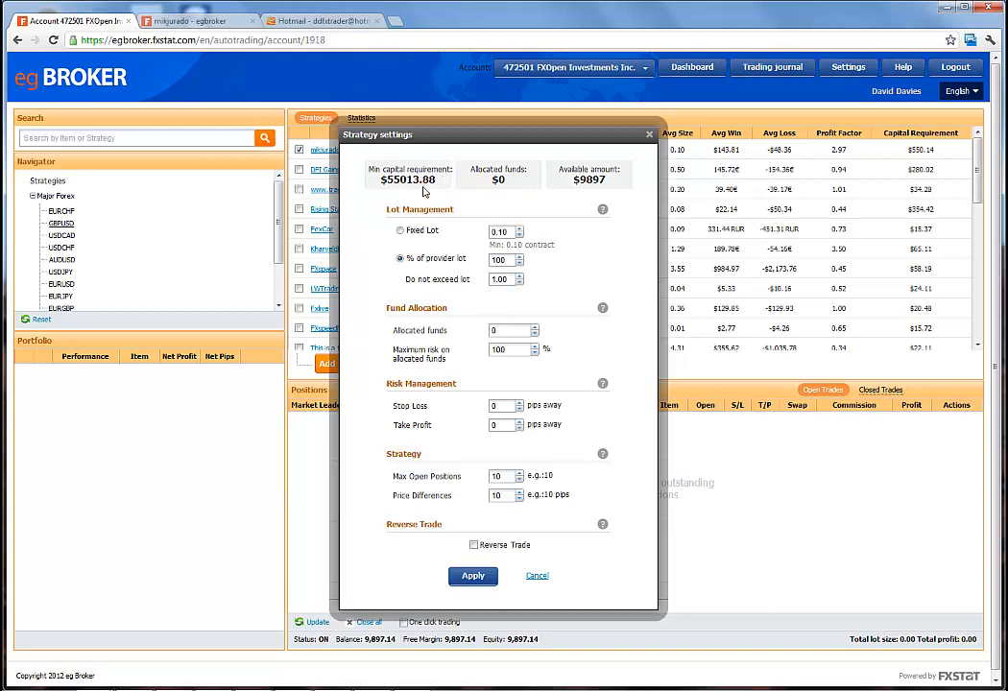
Step: Choose Fixed Lot sizing and allocate $8000 in funds
click(400, 230)
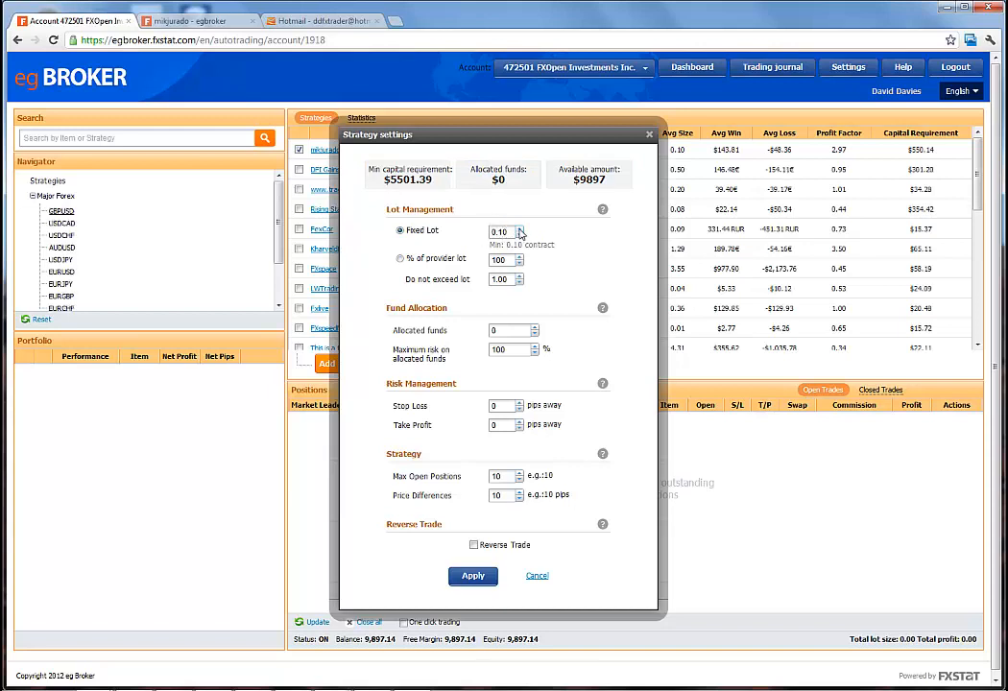
mouse_move(554, 334)
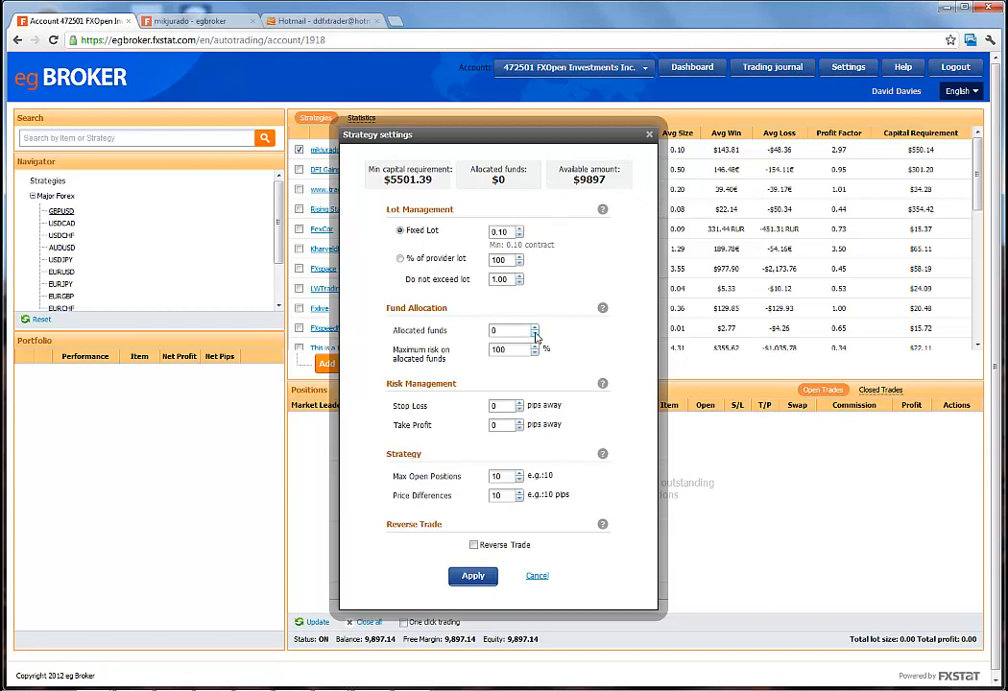
text(1100)
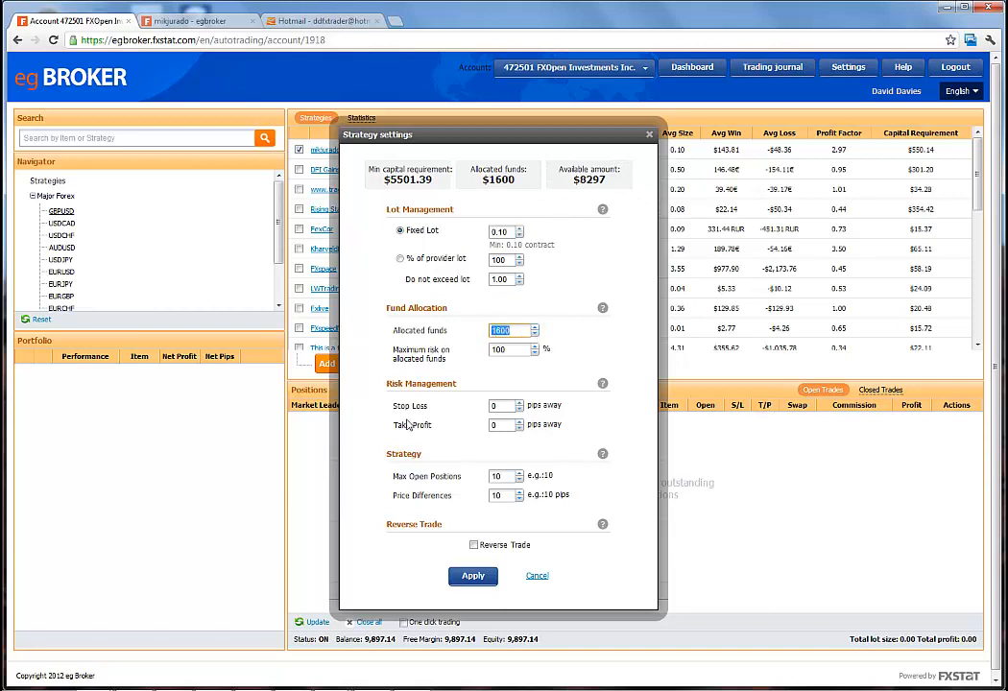
text(8000)
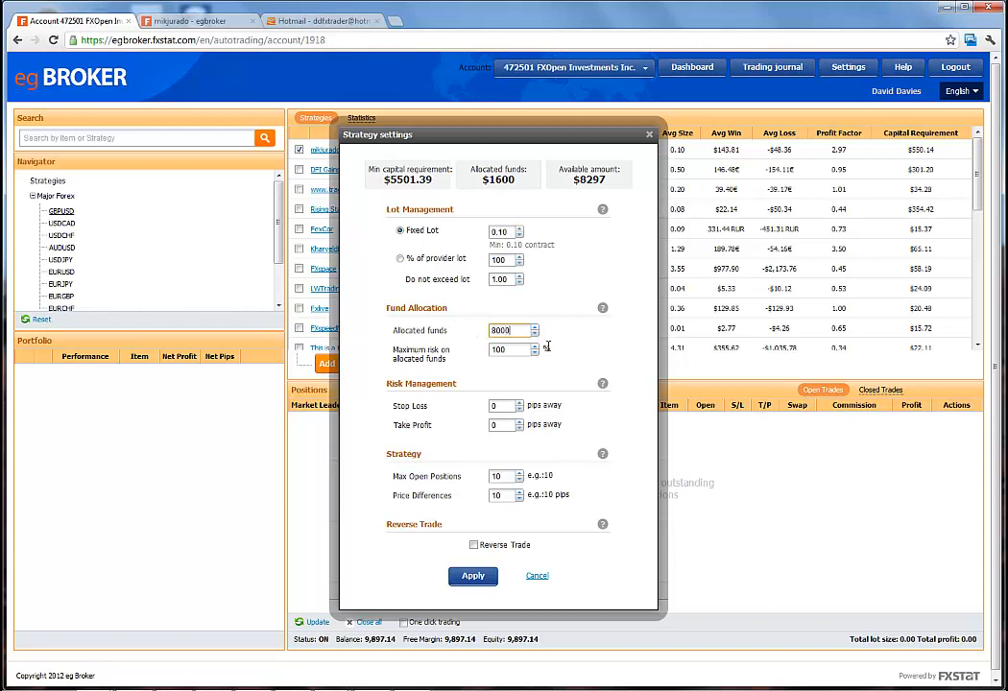
text(8000)
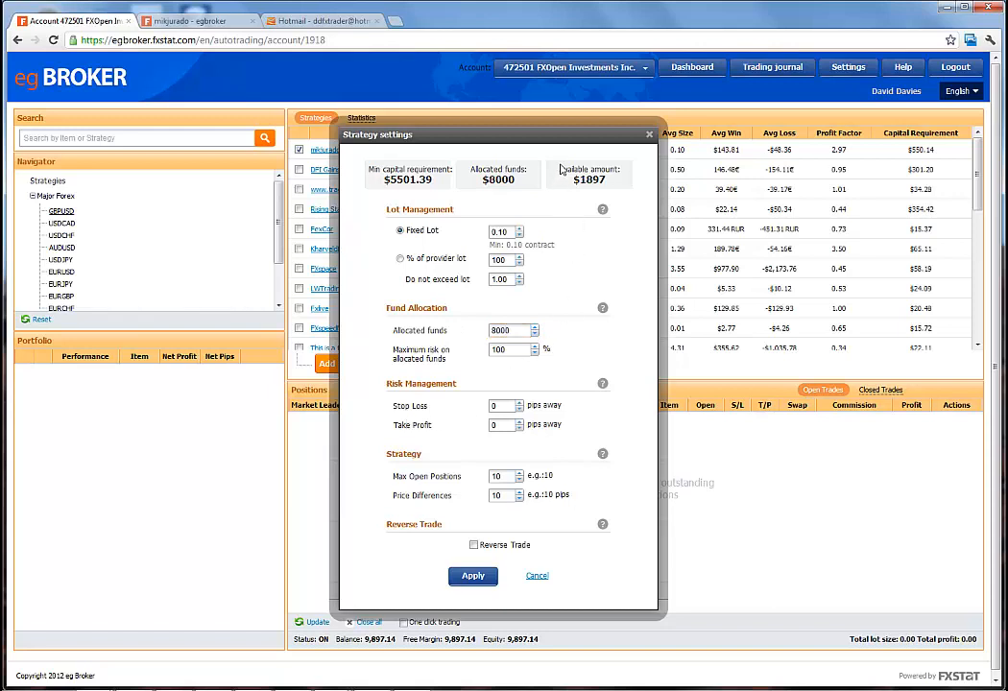
mouse_move(579, 217)
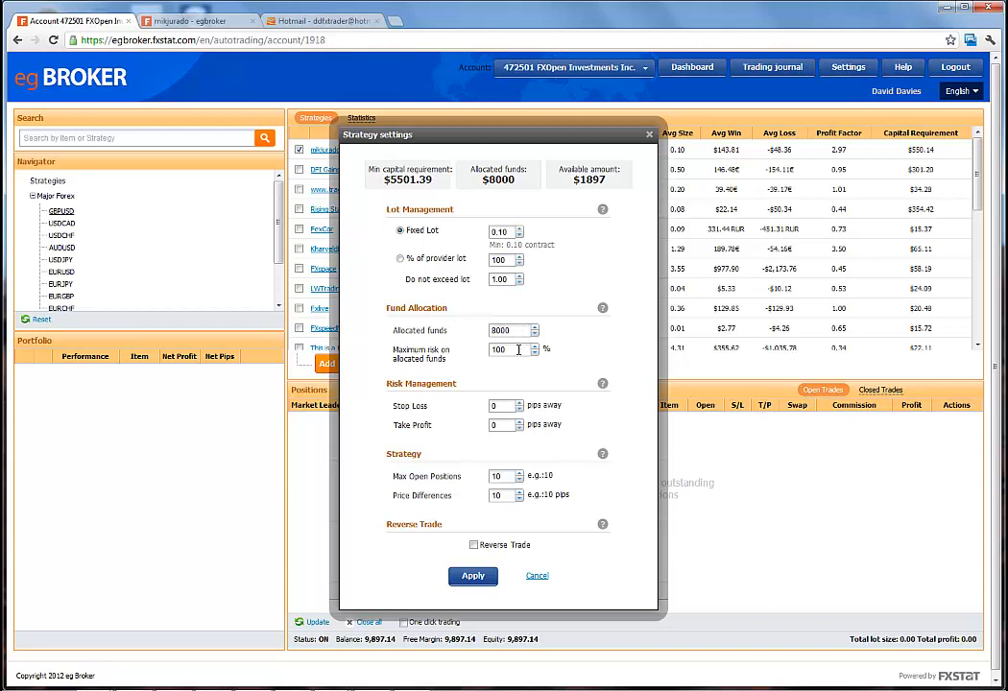
Step: Set maximum risk on allocated funds to 25%
click(499, 349)
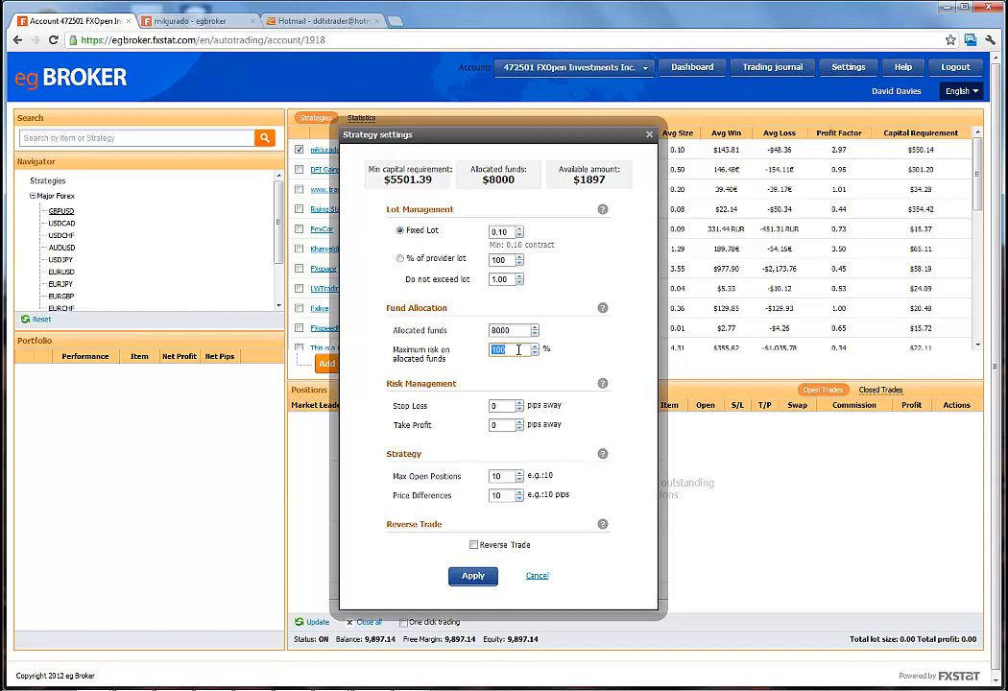
text(25)
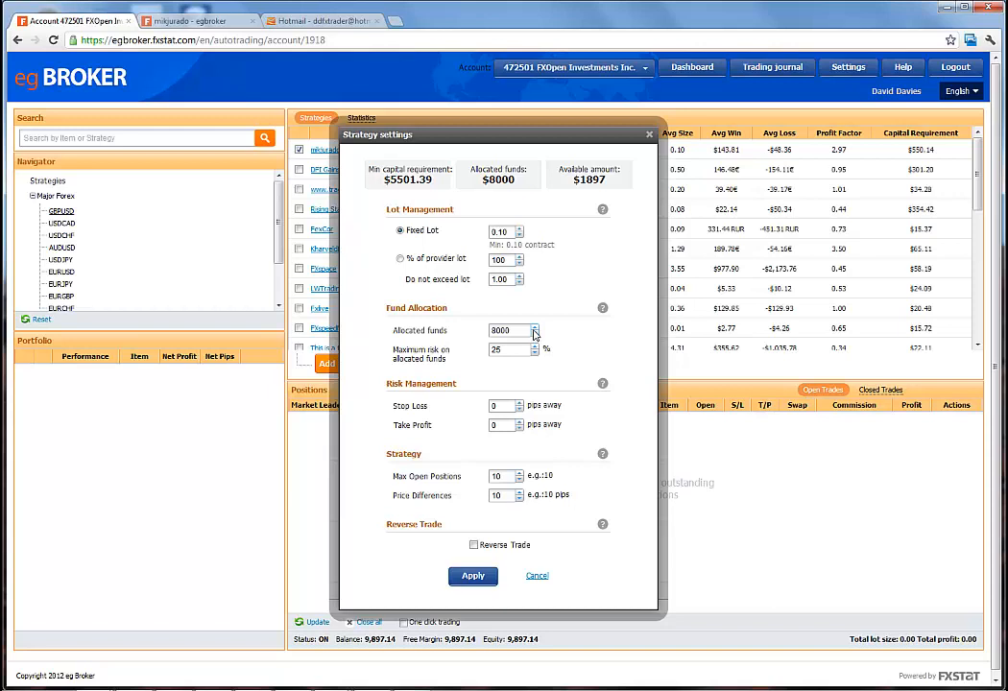
mouse_move(458, 370)
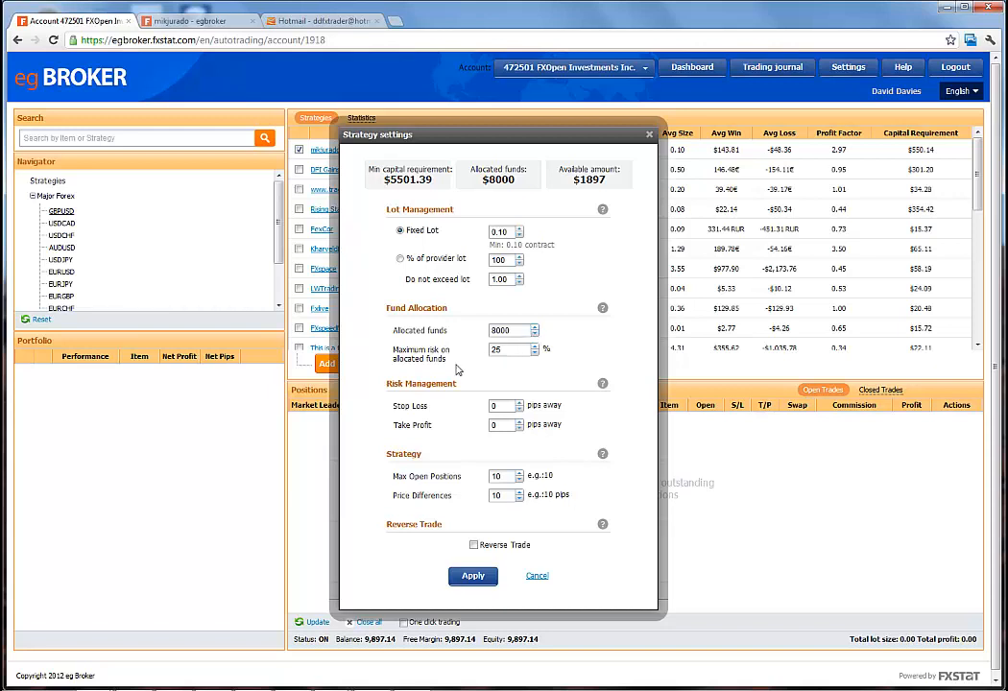
mouse_move(433, 410)
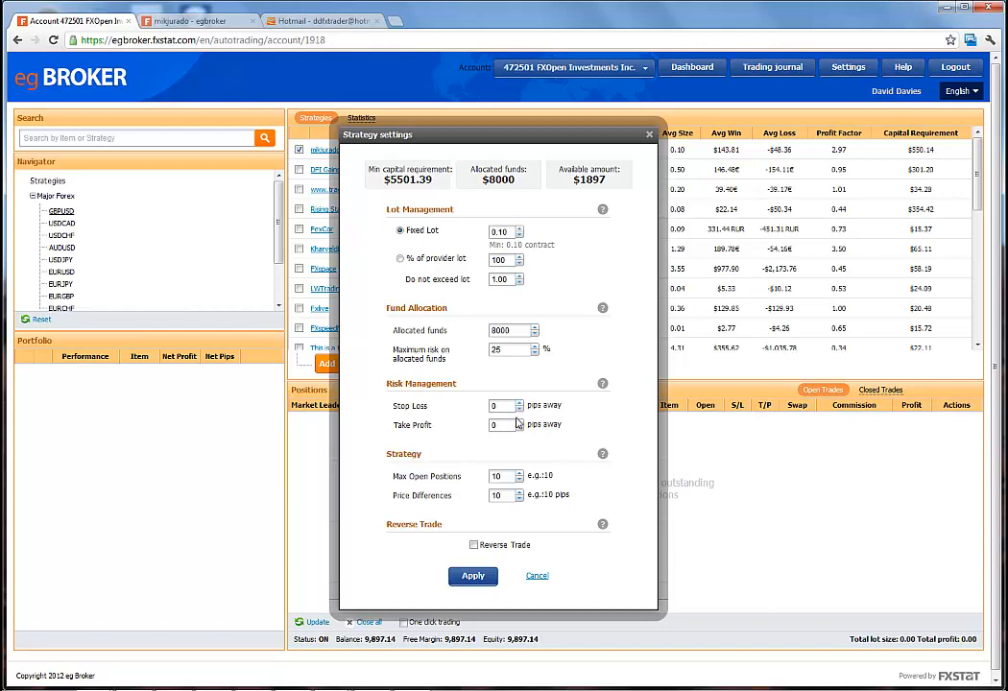
mouse_move(522, 412)
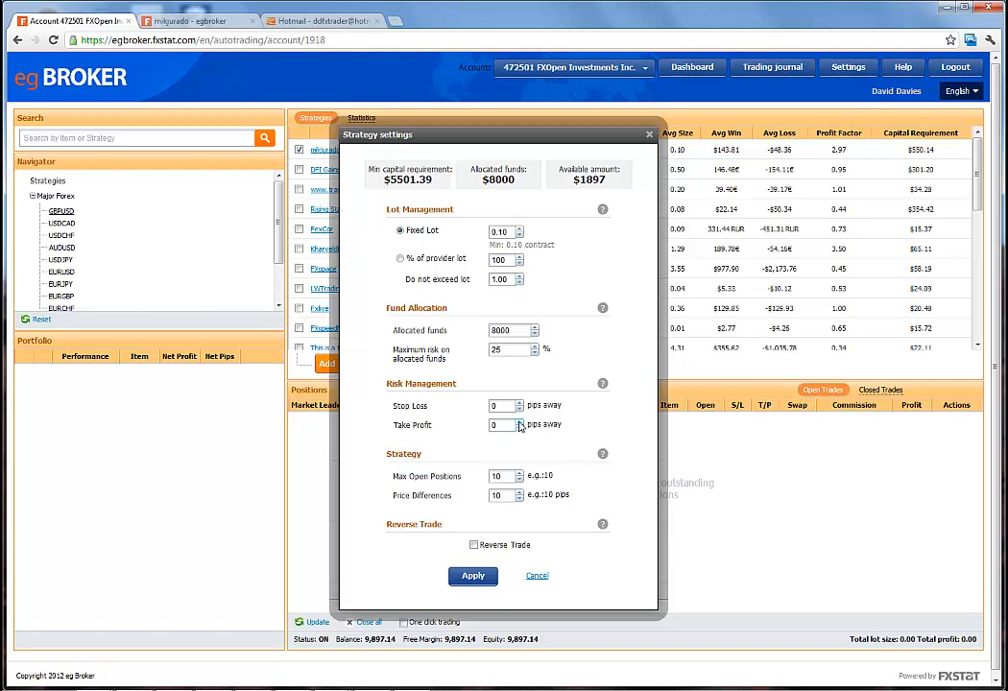
mouse_move(465, 461)
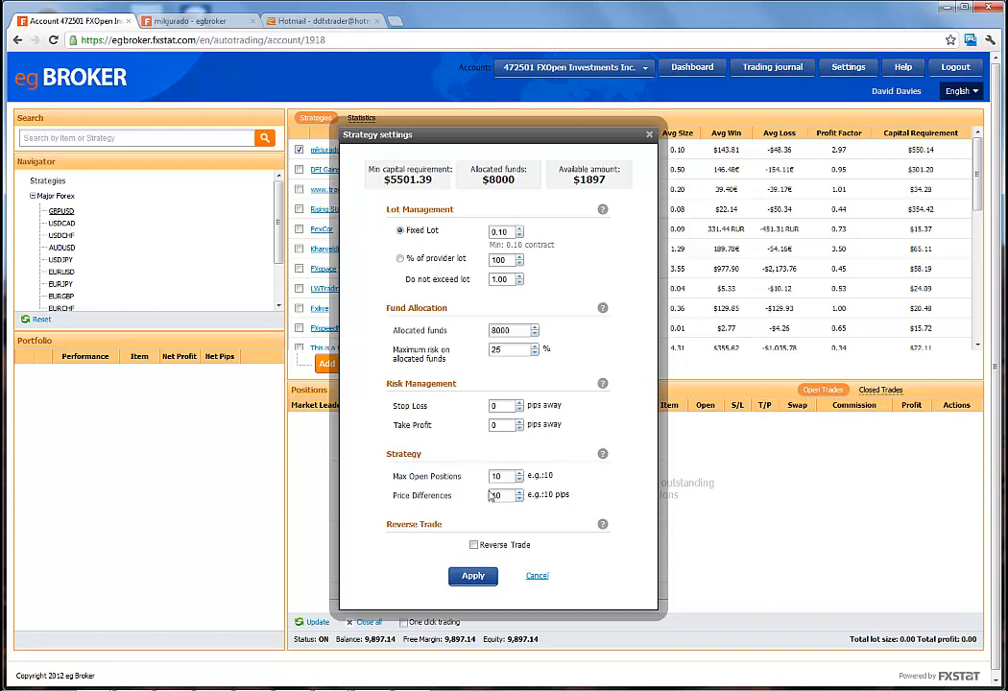
text(10)
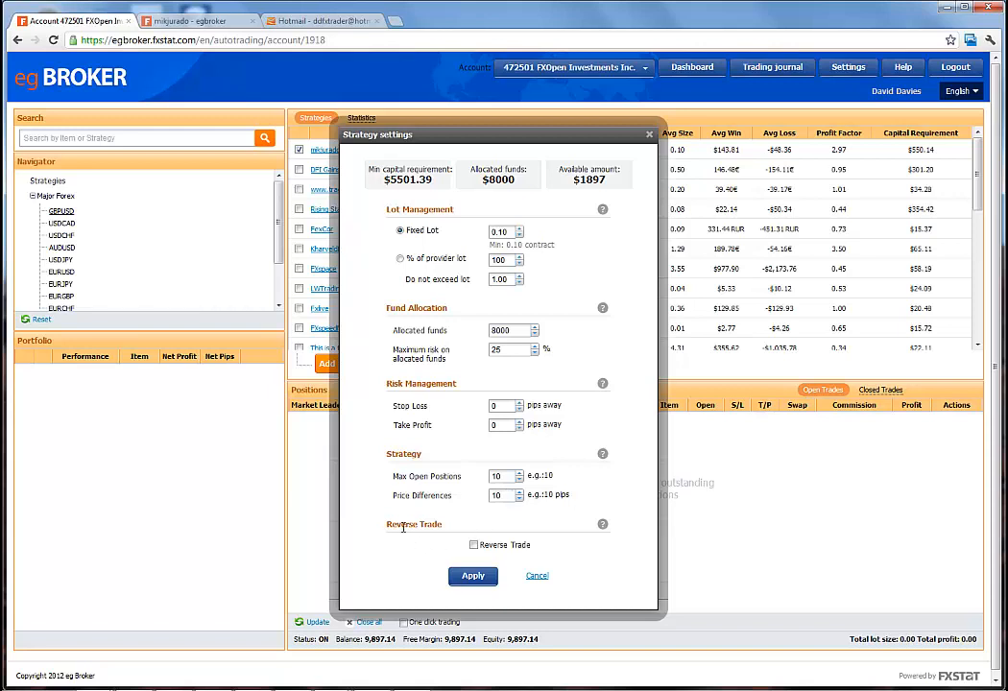
mouse_move(490, 545)
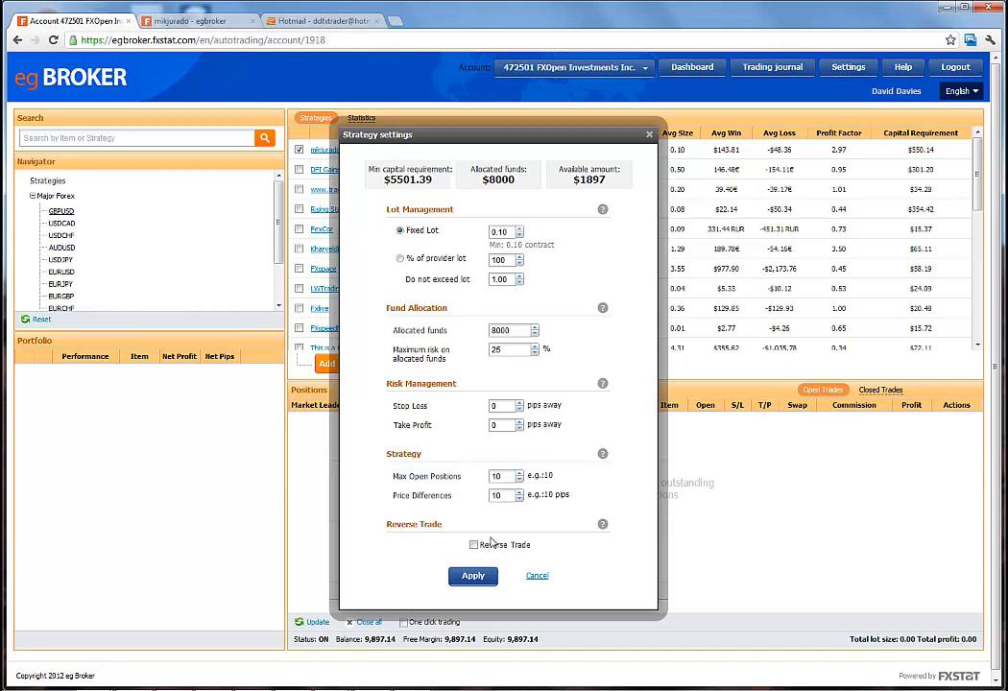
mouse_move(500, 533)
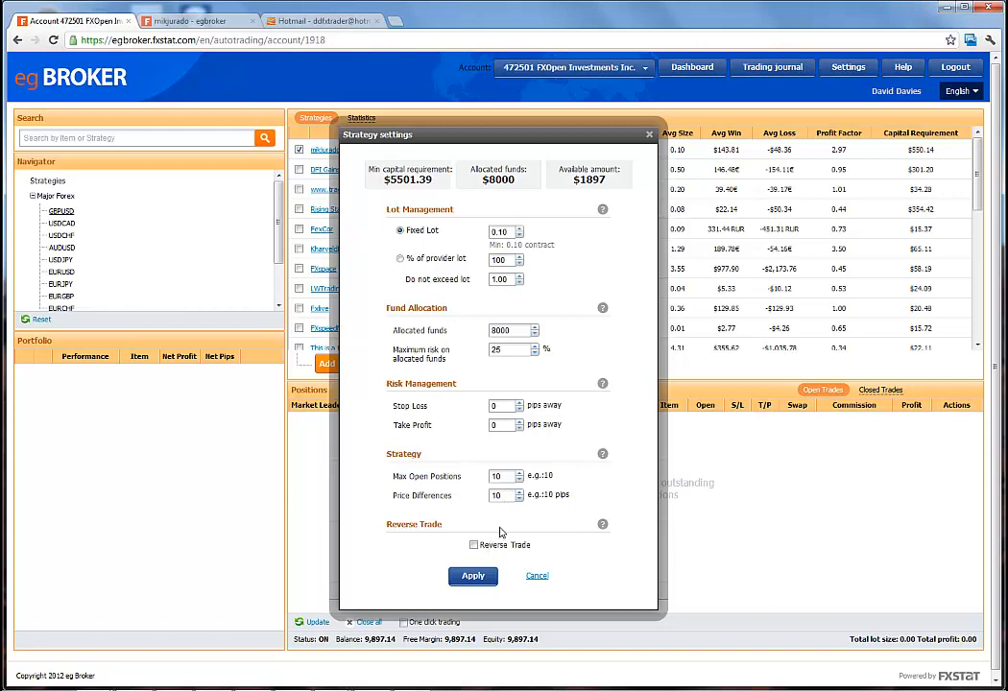
mouse_move(487, 367)
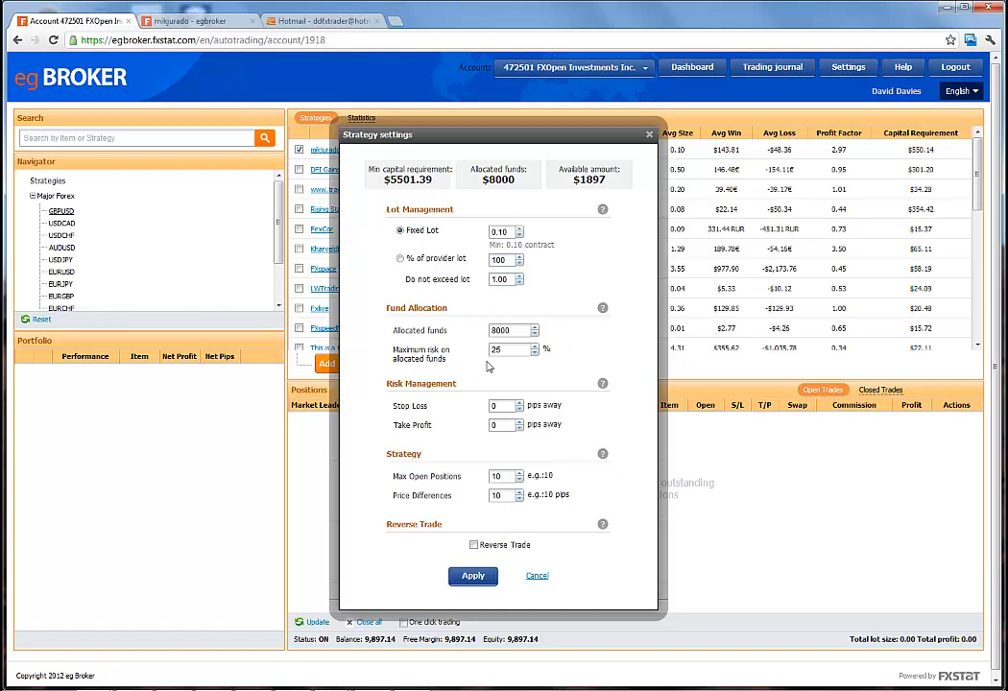
mouse_move(480, 522)
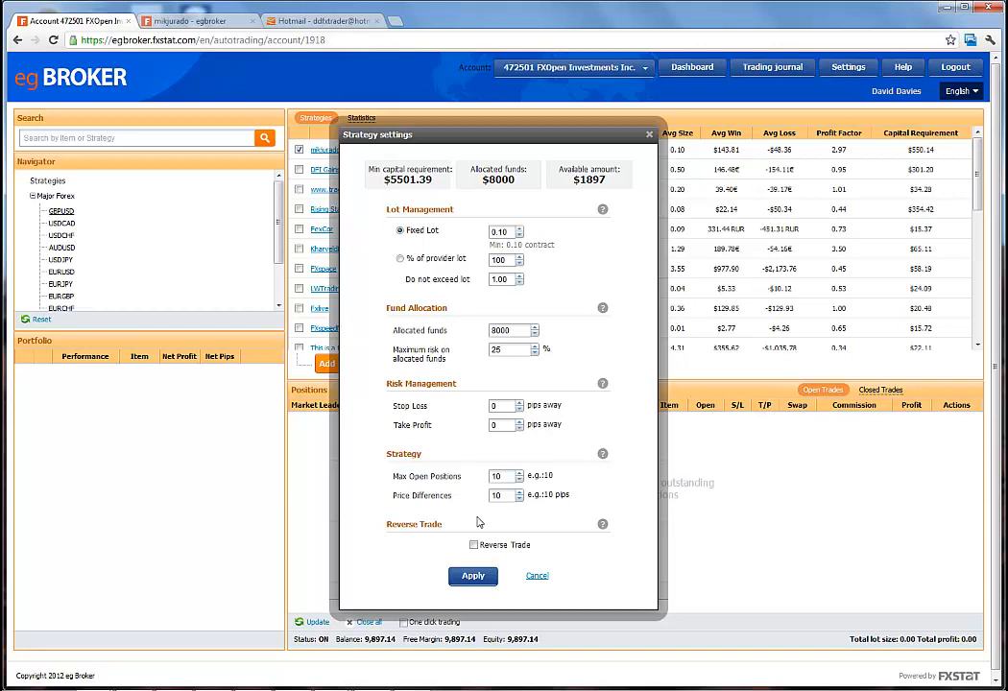
mouse_move(485, 524)
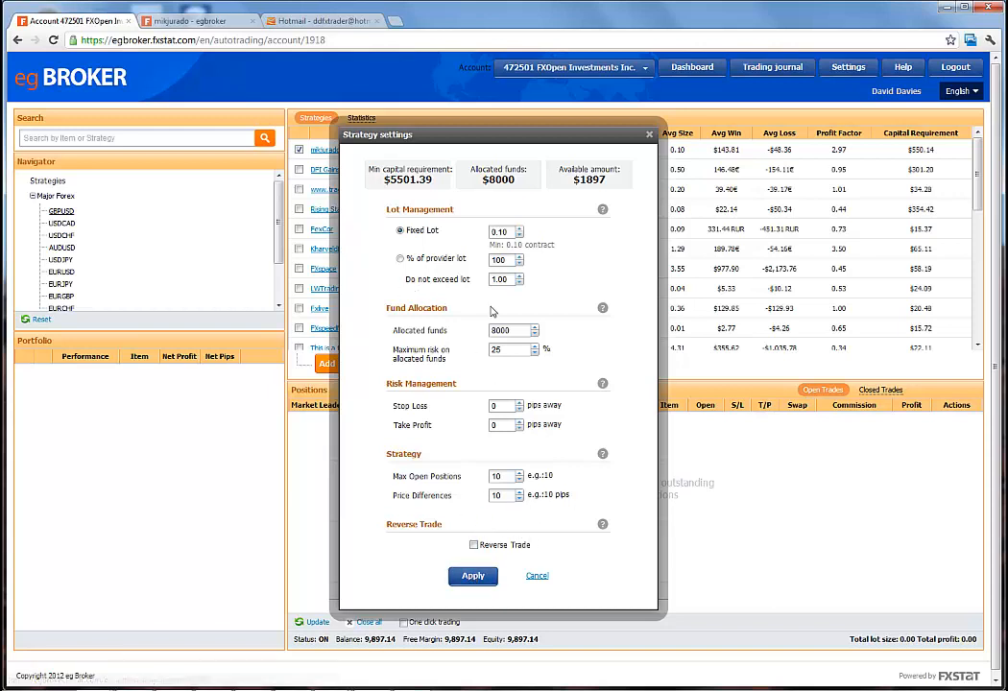
mouse_move(116, 418)
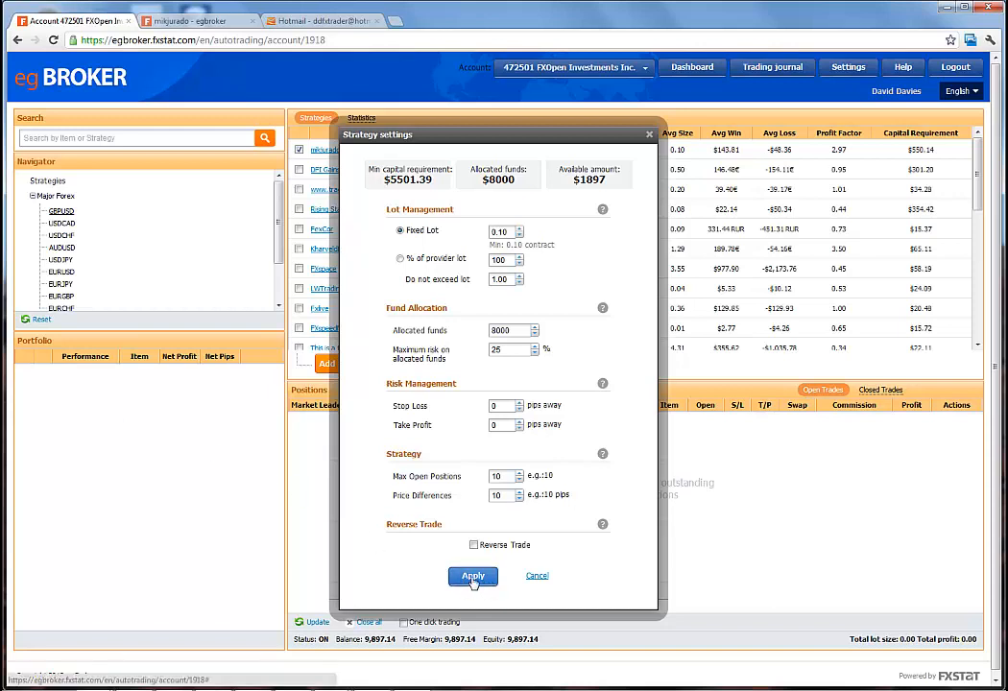
Step: Apply the mikjurado strategy settings, adding it to the portfolio on GBPUSD
click(472, 577)
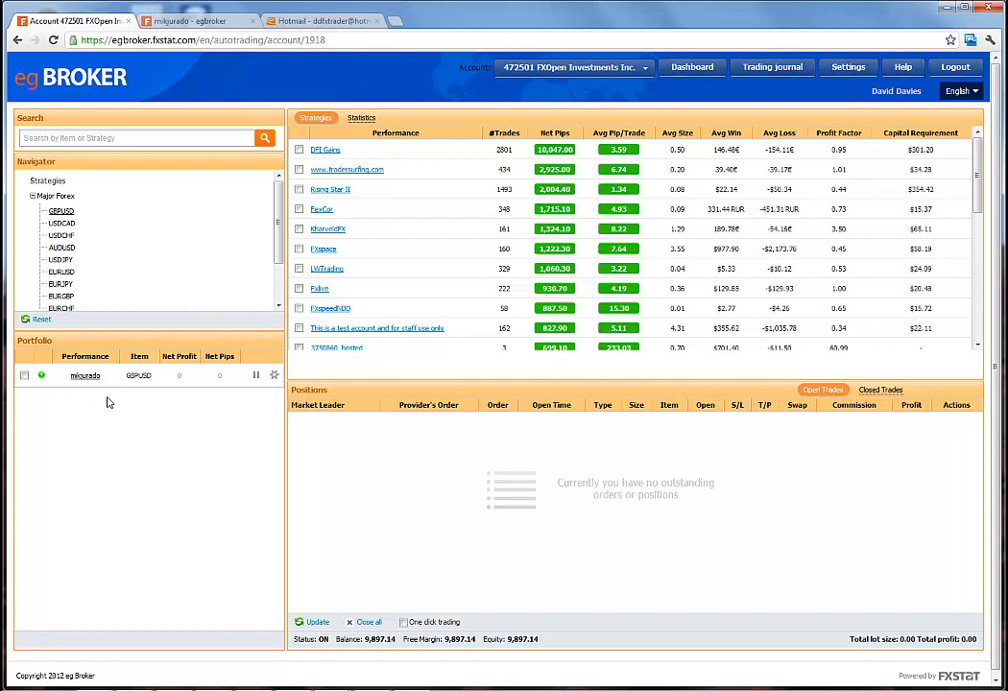
mouse_move(419, 464)
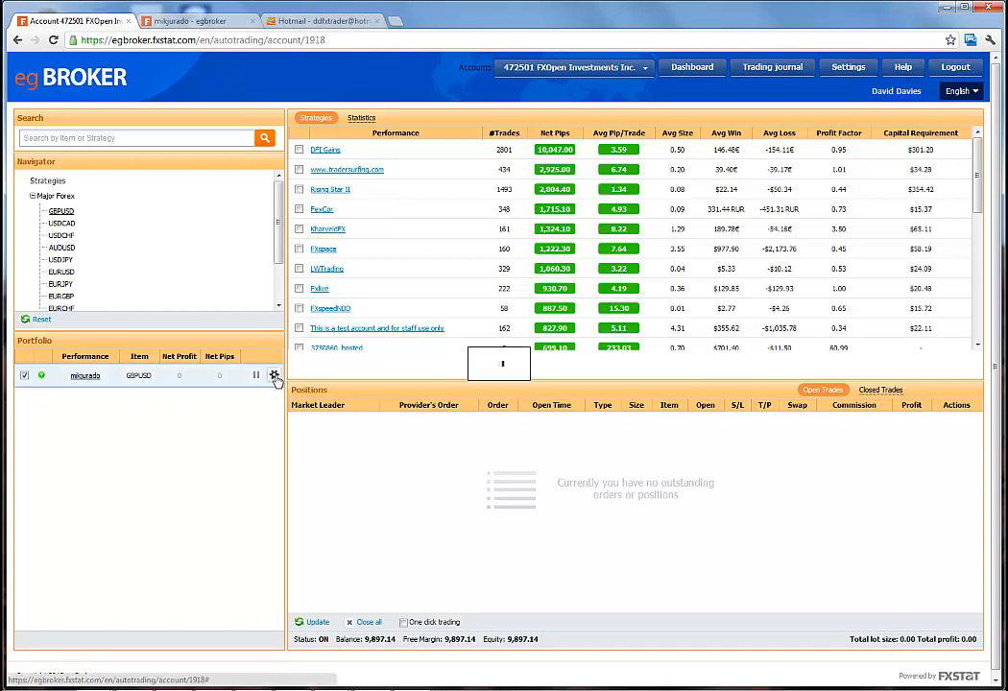
click(273, 376)
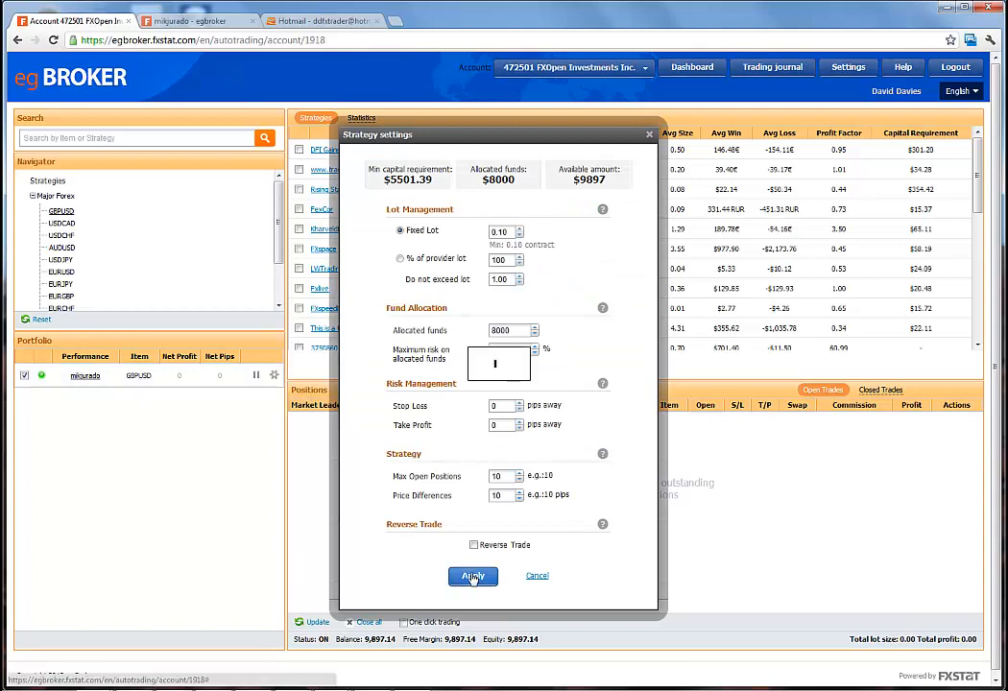
click(472, 576)
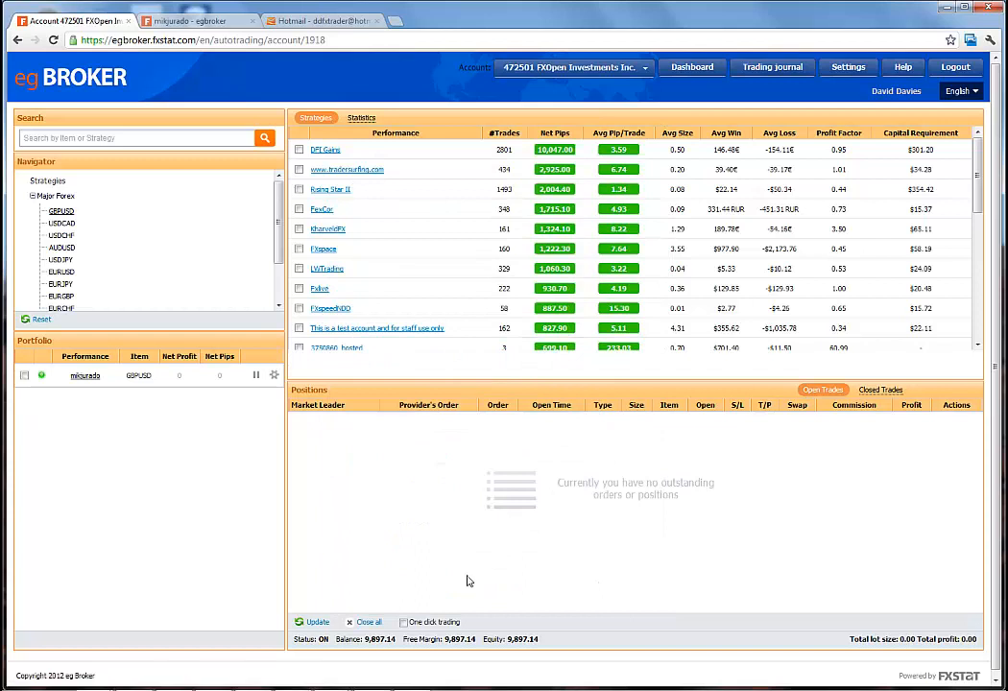
mouse_move(438, 537)
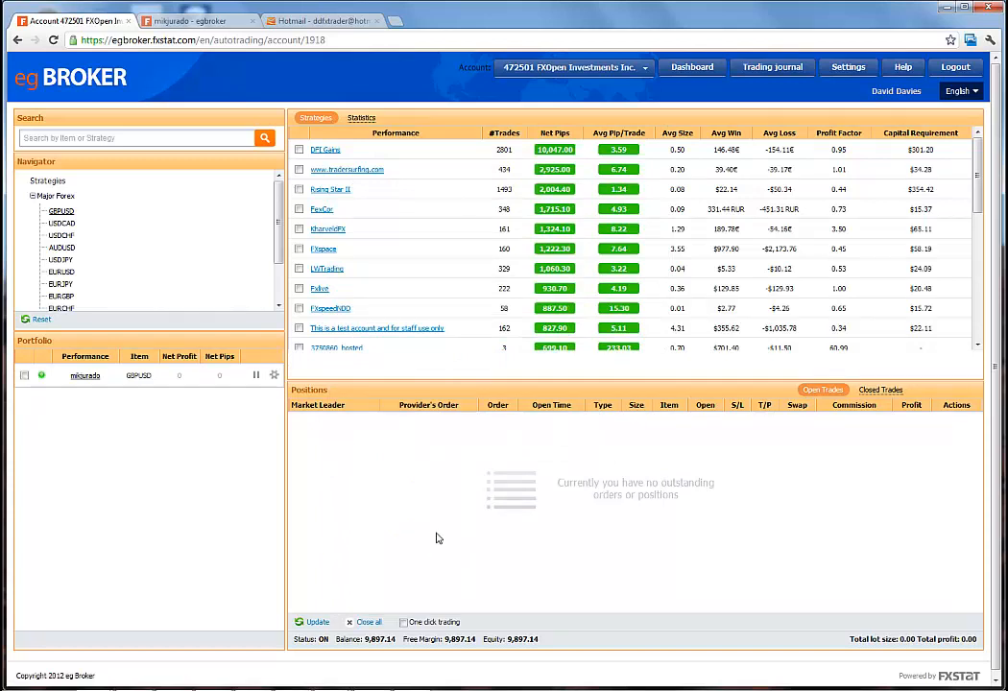
mouse_move(222, 467)
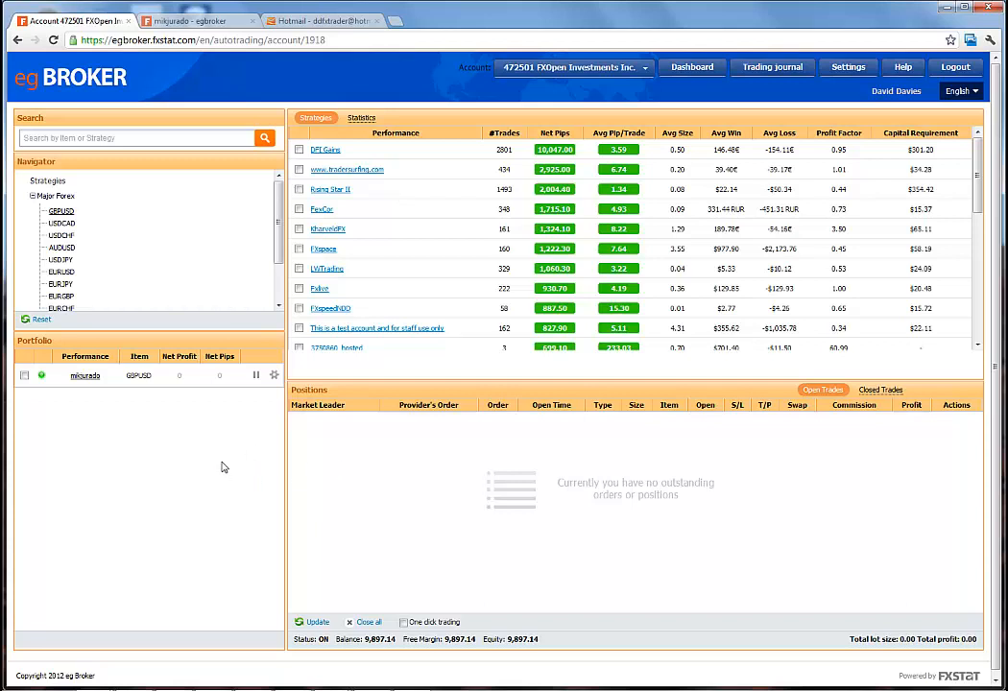
mouse_move(199, 466)
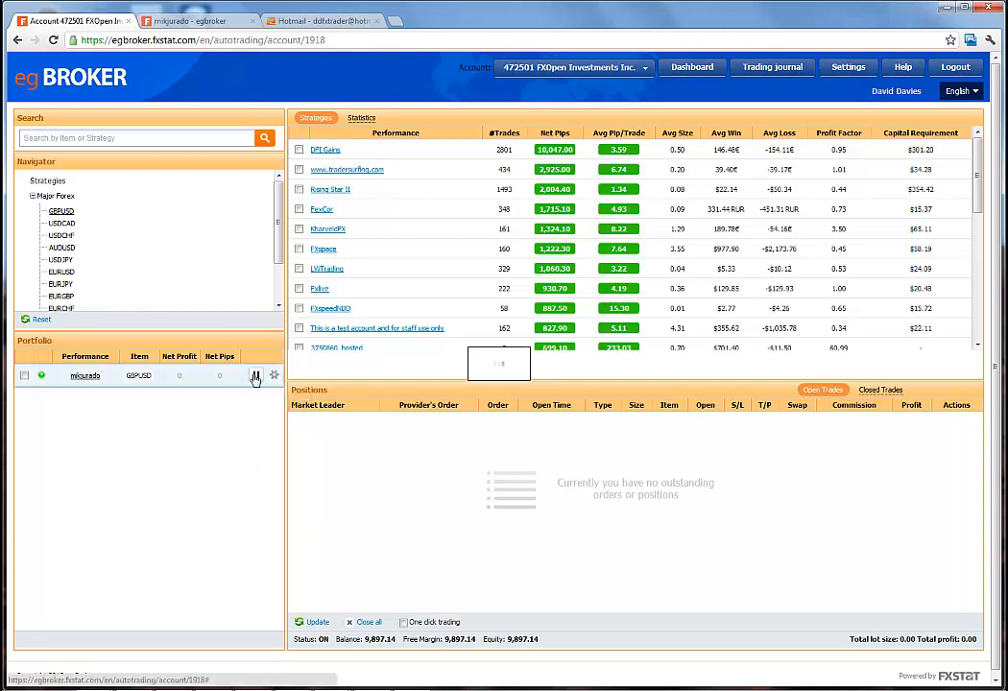
Step: Pause the mikjurado GBPUSD strategy and confirm with Submit
click(255, 375)
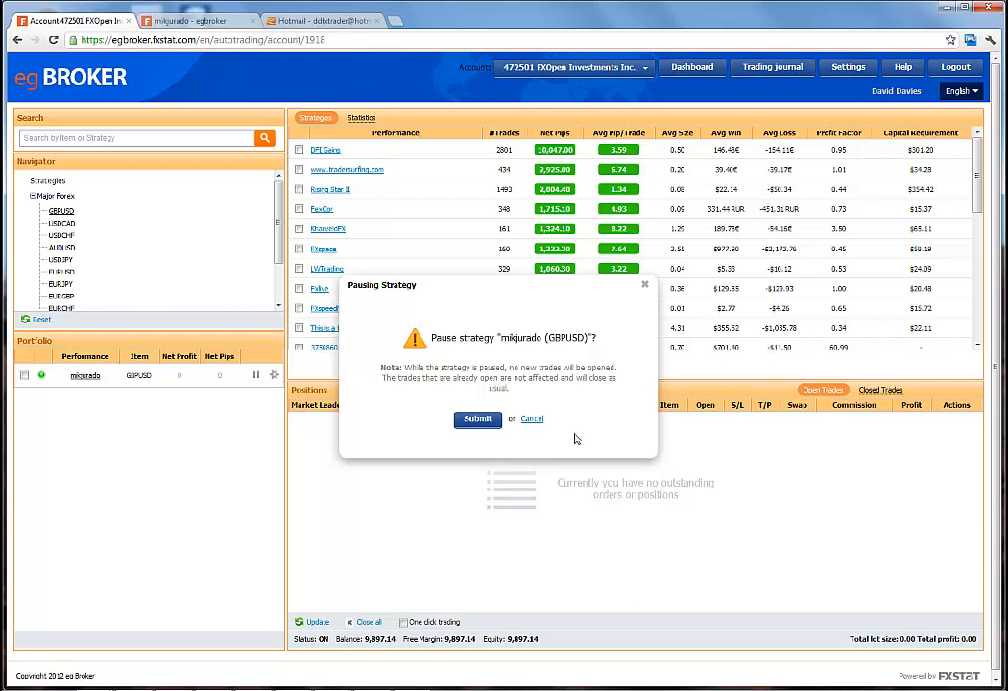
click(477, 420)
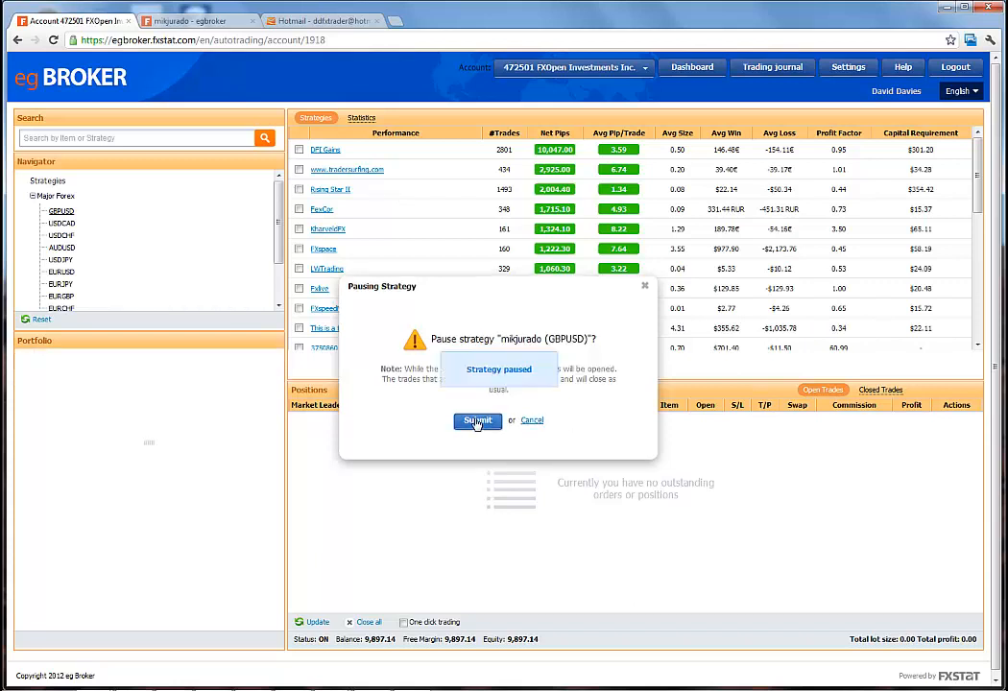
click(477, 420)
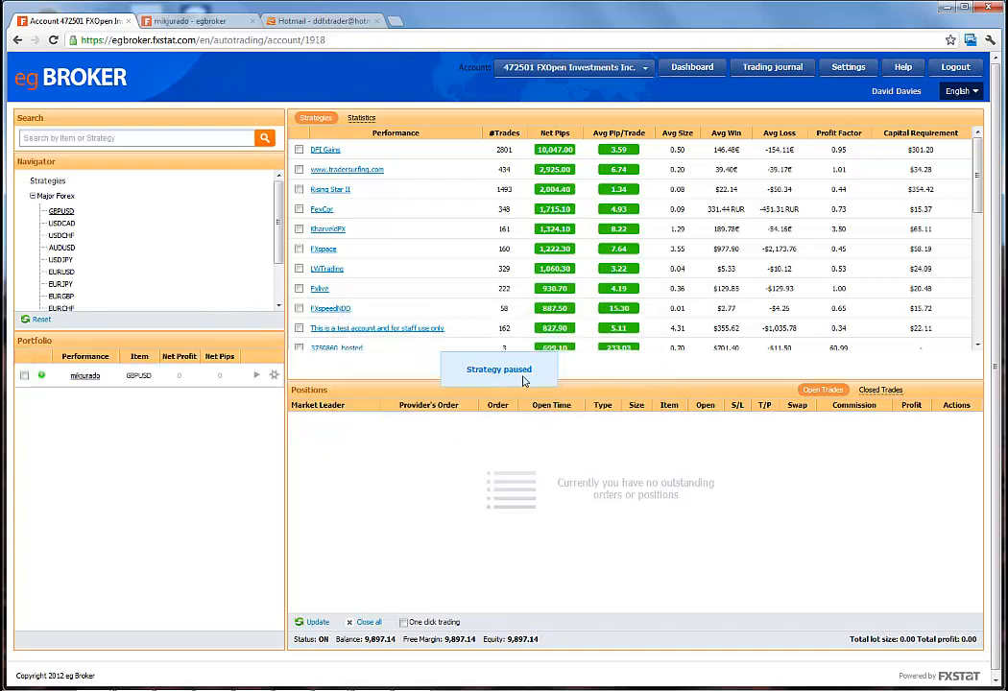
mouse_move(252, 398)
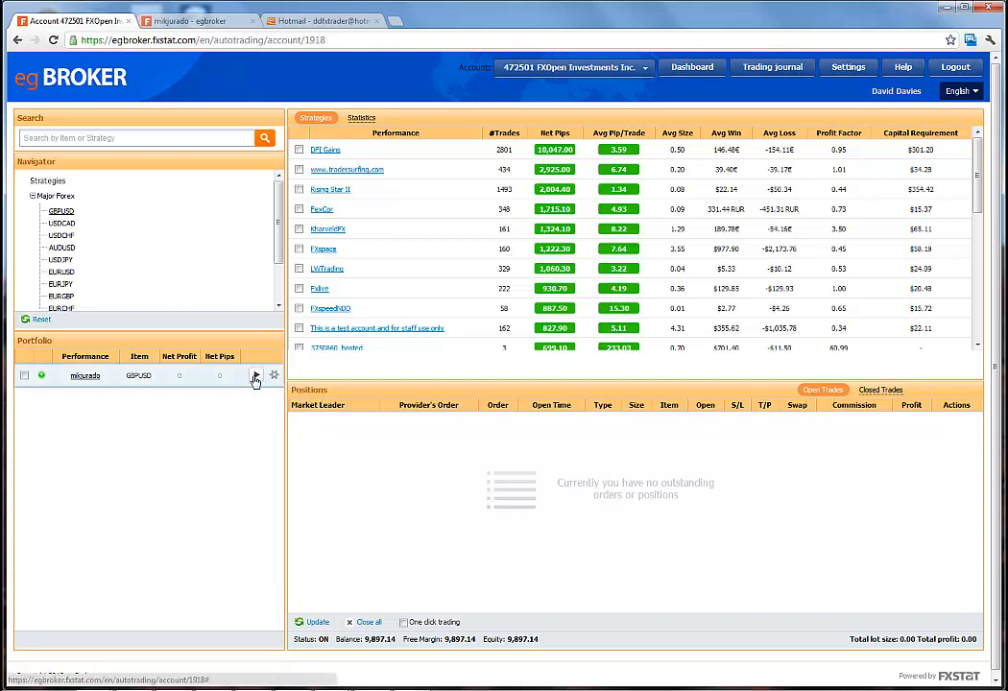
click(256, 374)
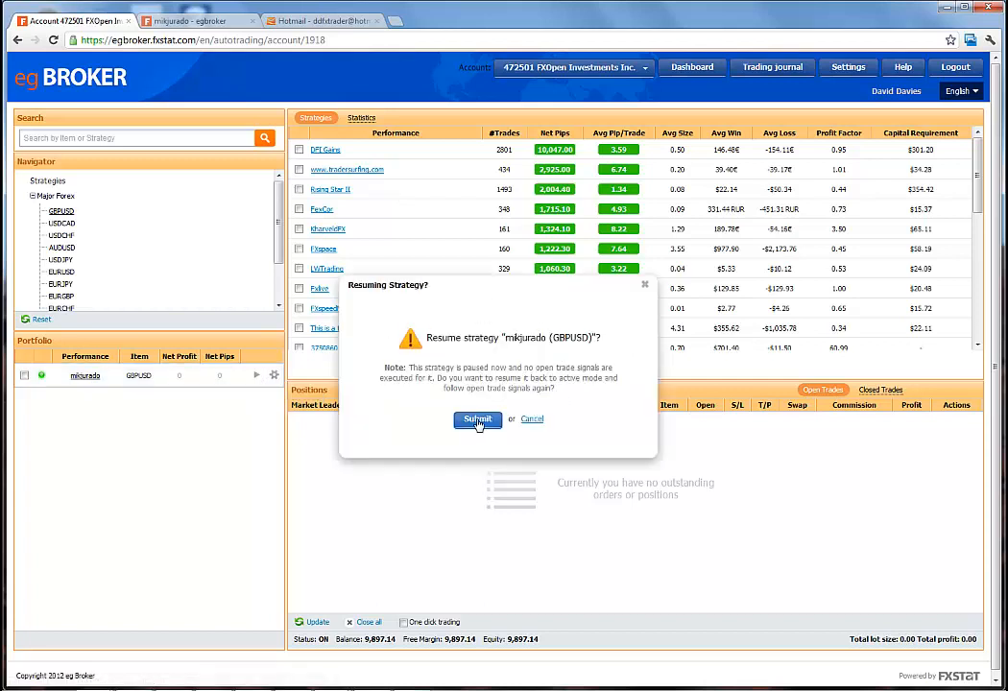
click(477, 421)
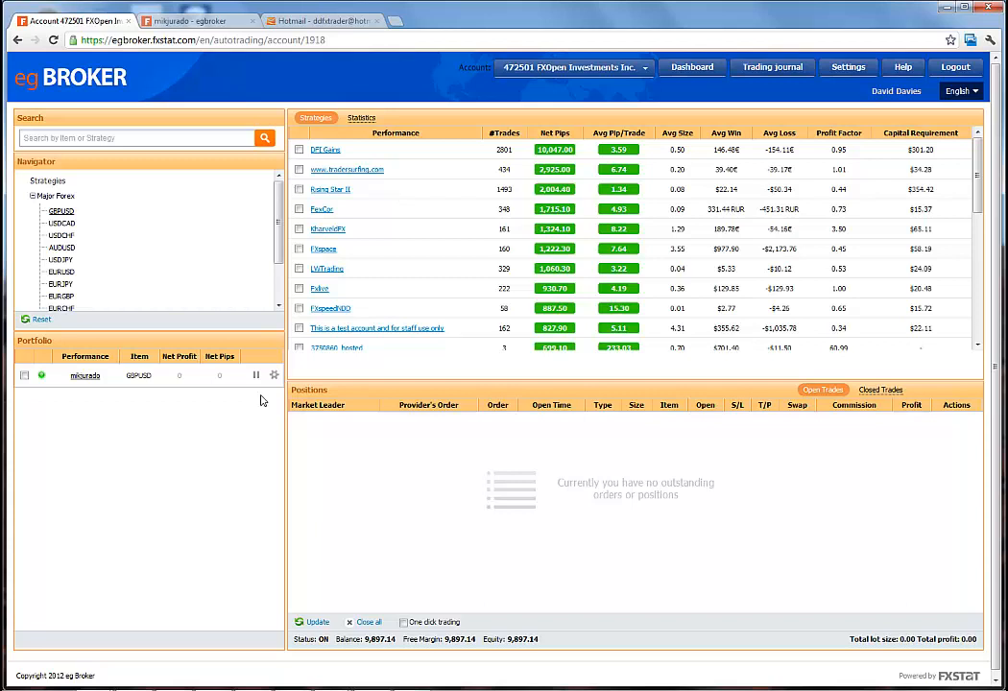
mouse_move(267, 423)
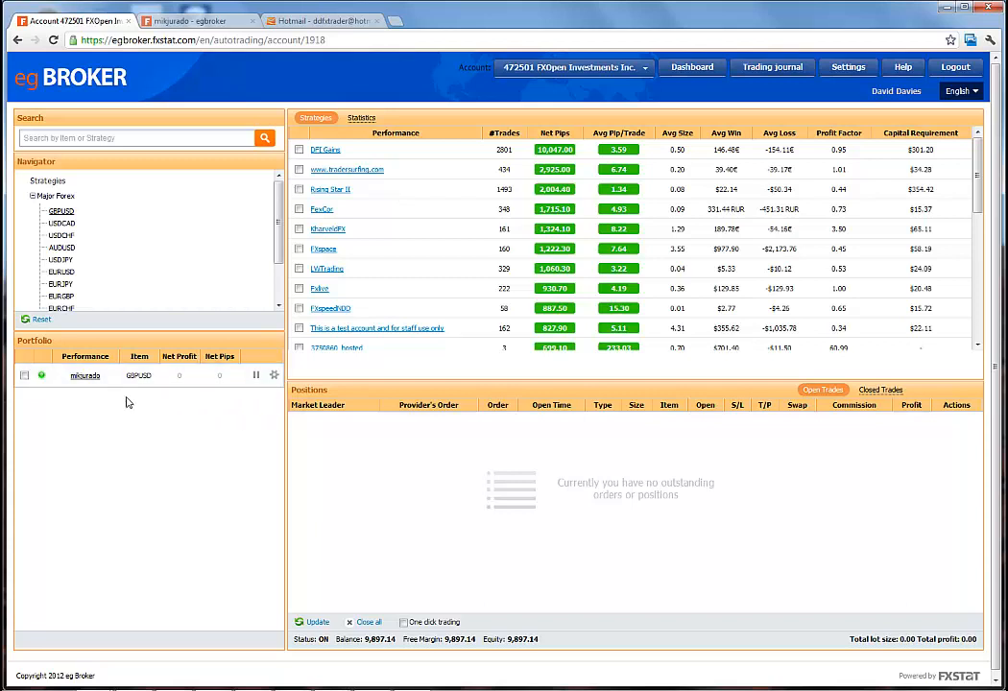
mouse_move(39, 396)
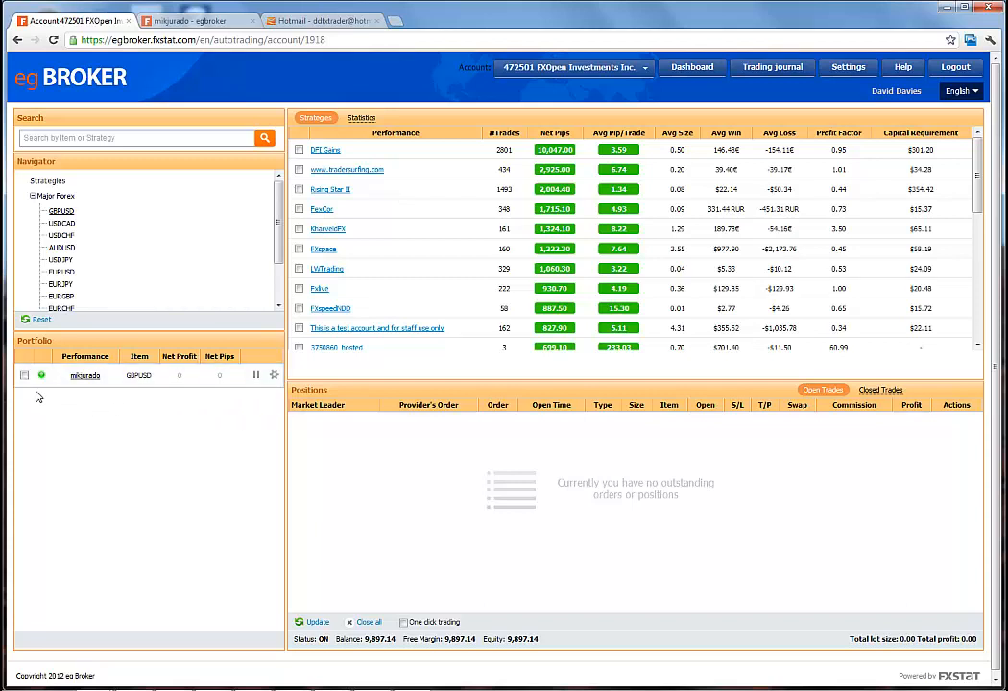
click(24, 374)
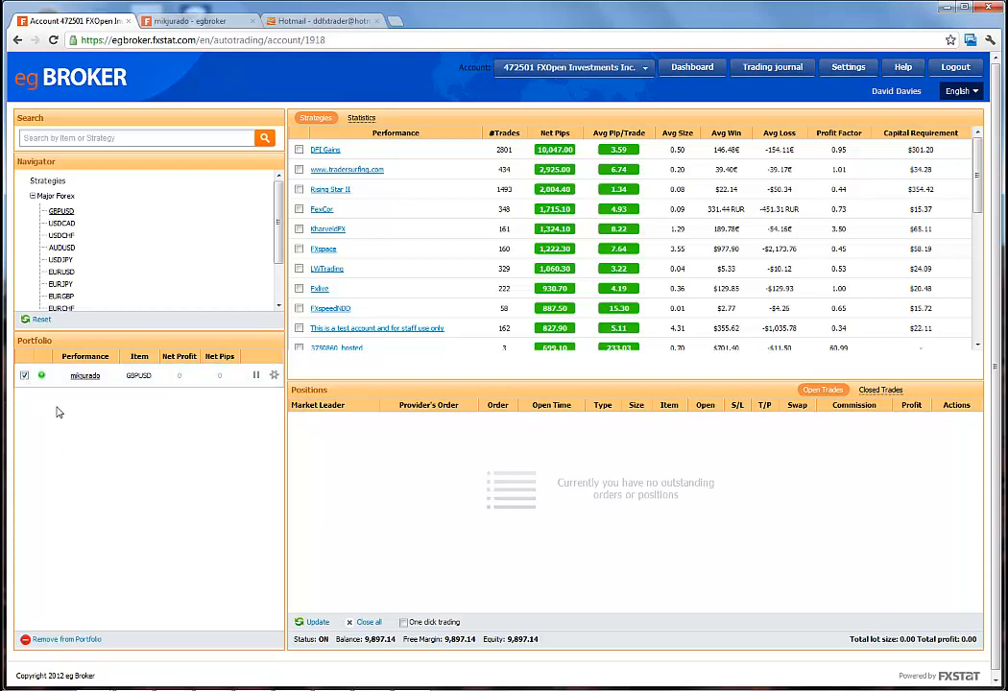
mouse_move(55, 642)
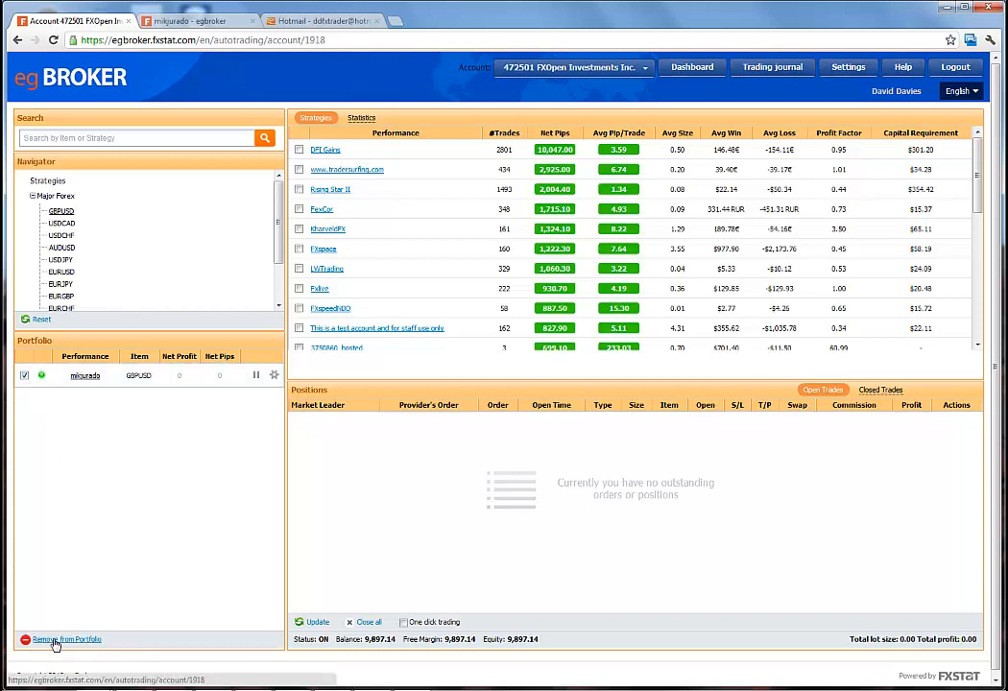
click(65, 639)
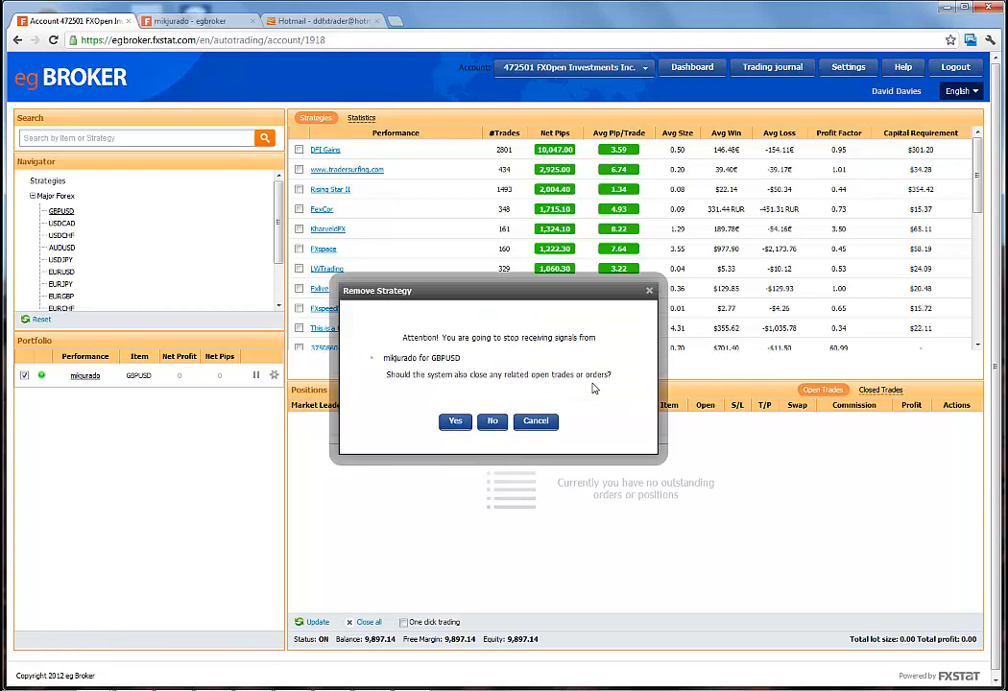
mouse_move(566, 393)
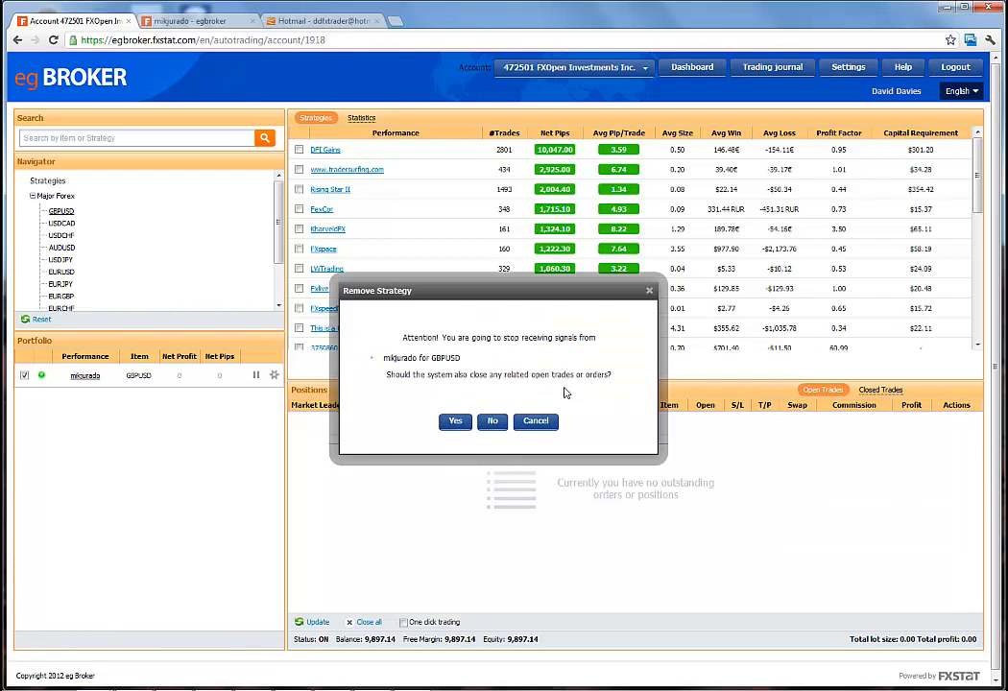
mouse_move(669, 514)
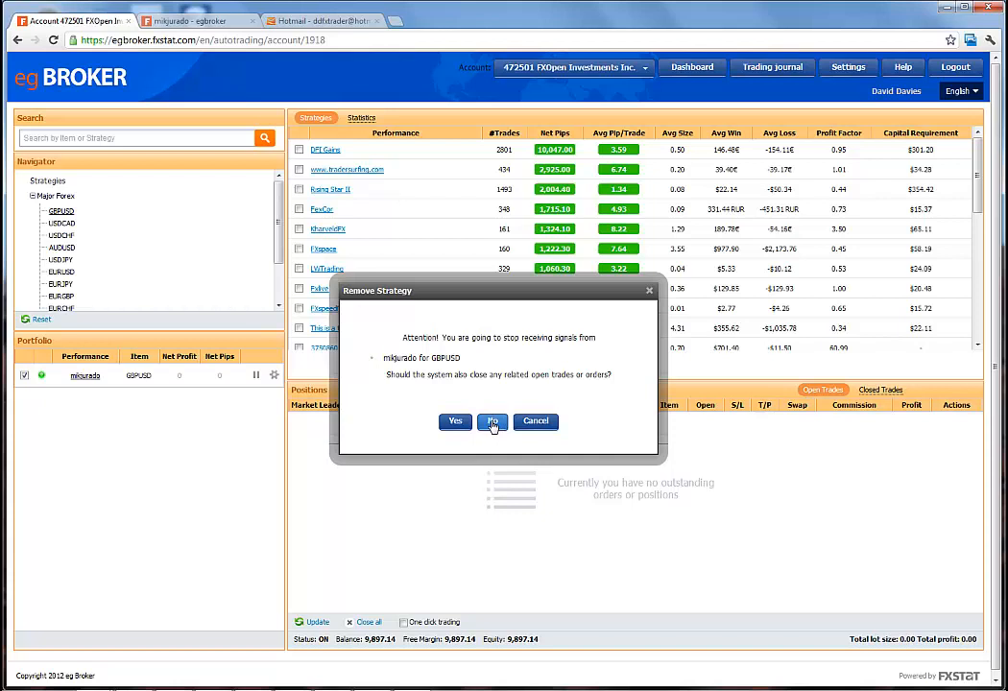
mouse_move(535, 422)
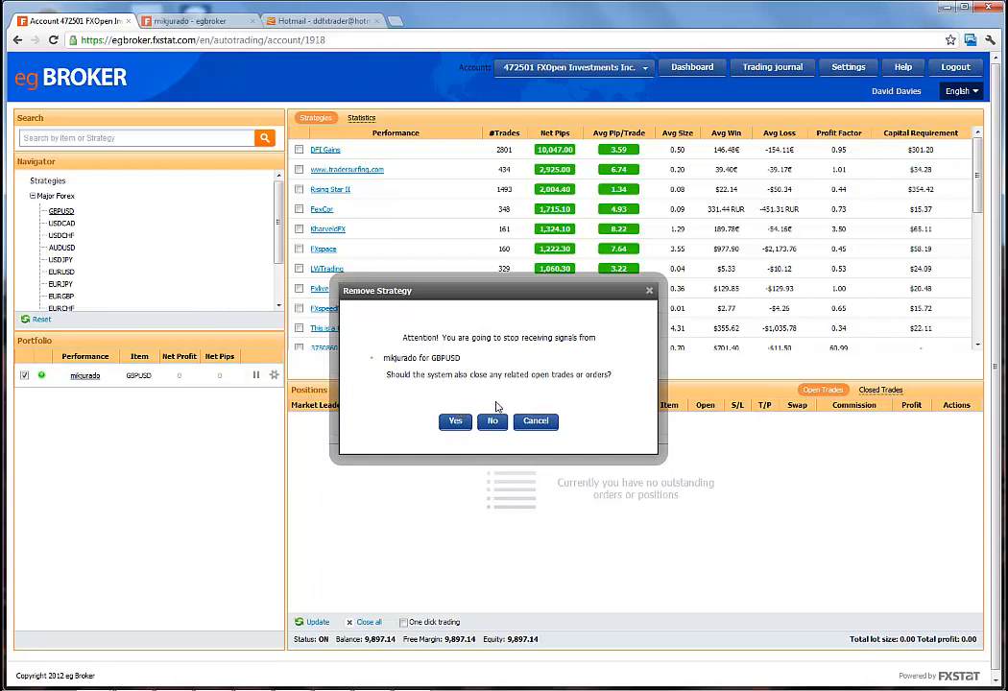
mouse_move(590, 439)
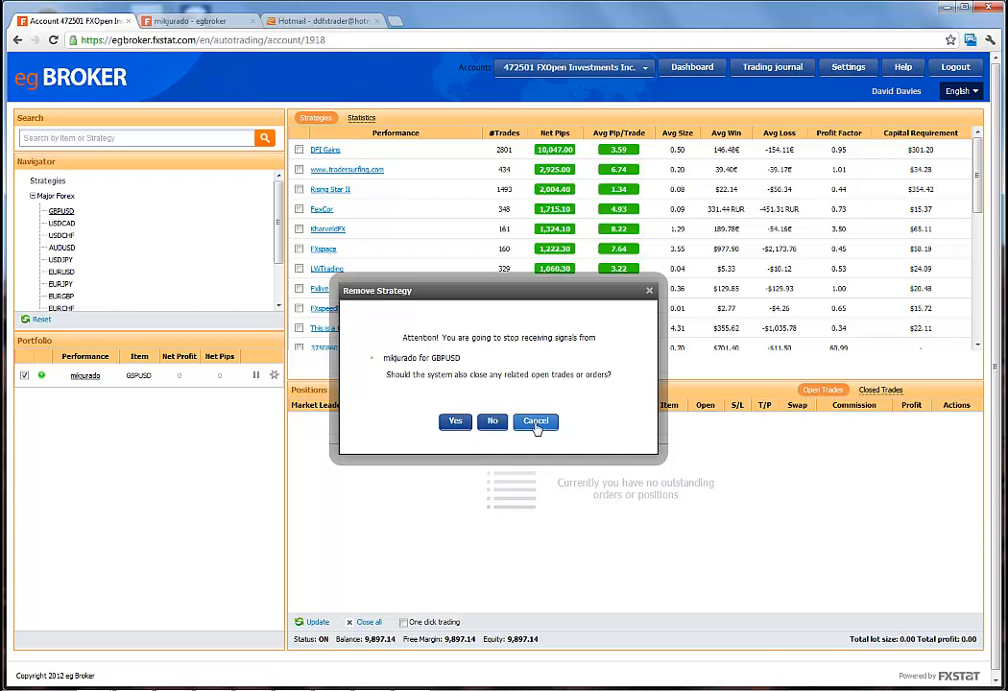
click(534, 422)
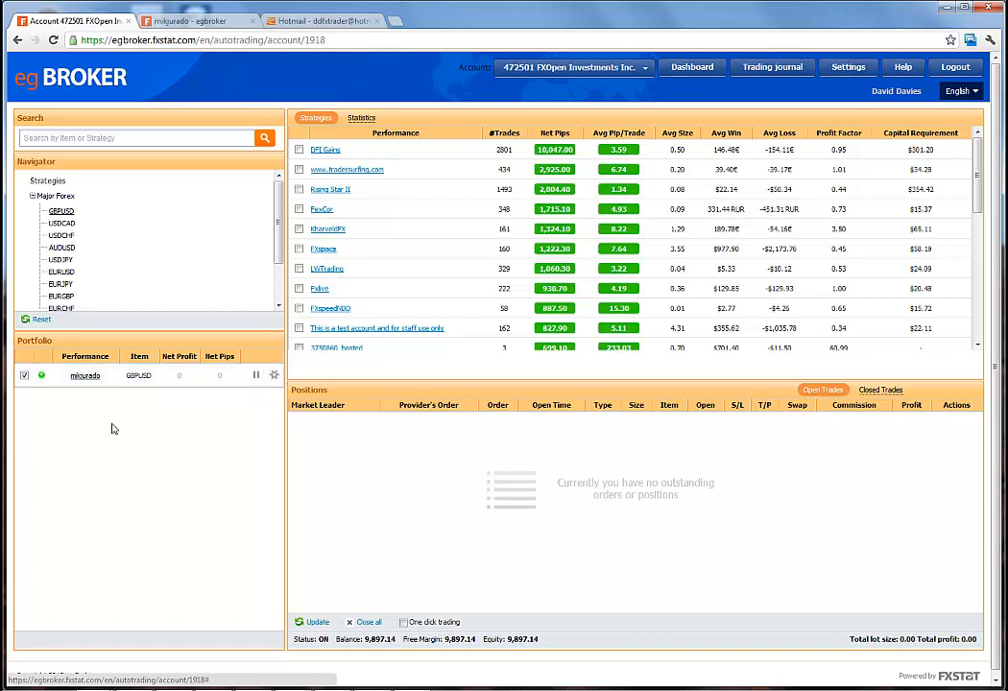
mouse_move(555, 385)
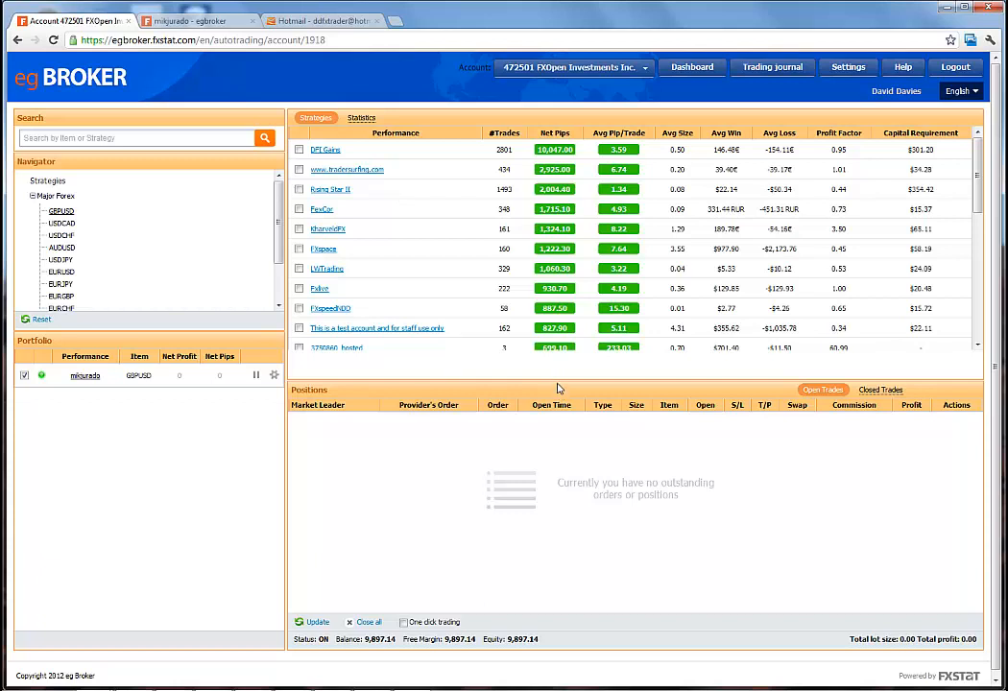
mouse_move(122, 411)
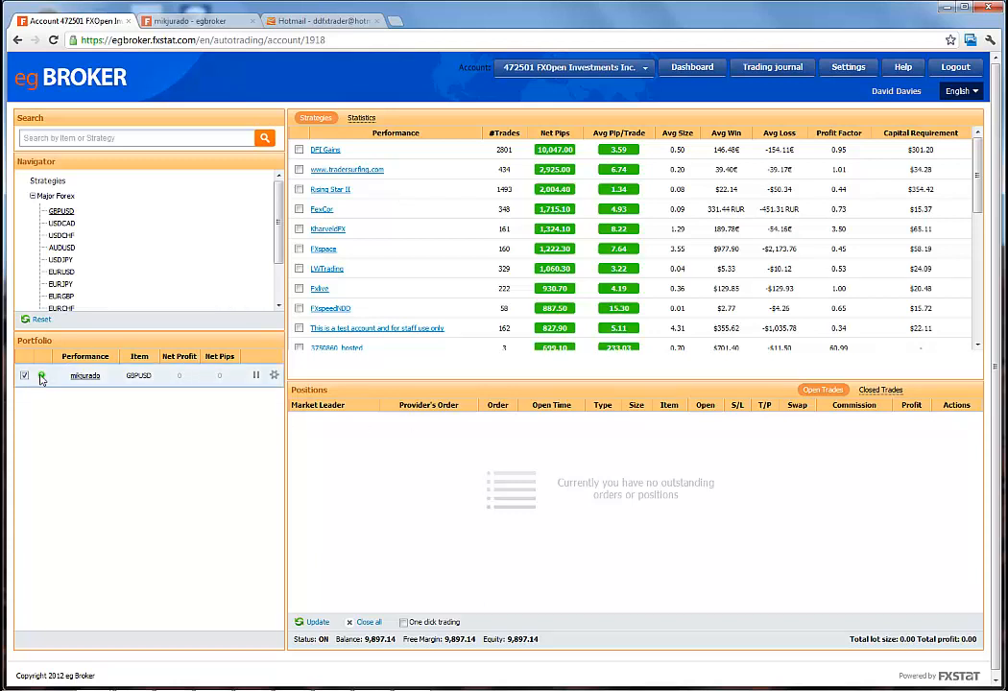
click(41, 376)
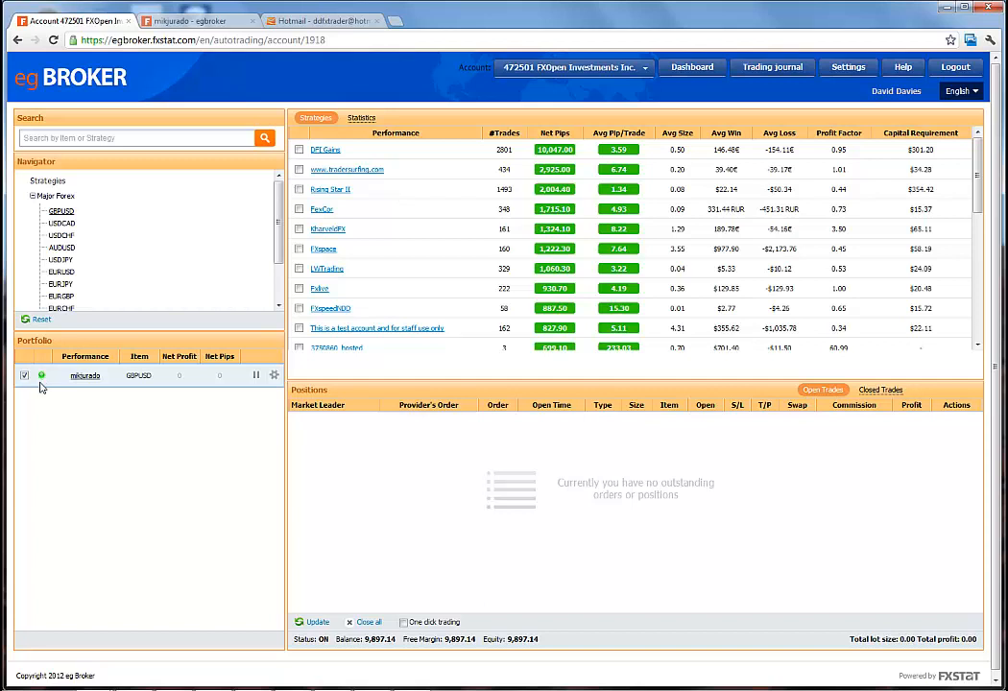